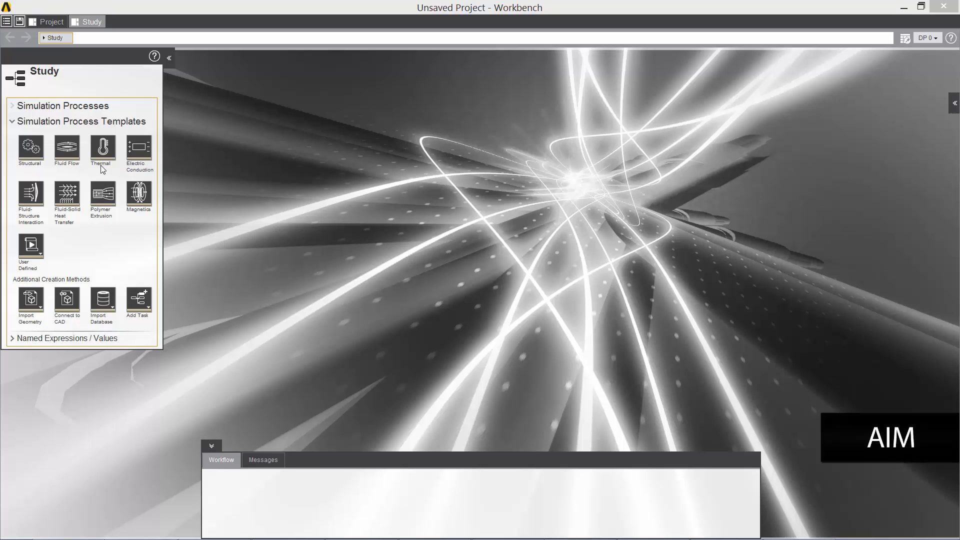
mouse_move(67, 150)
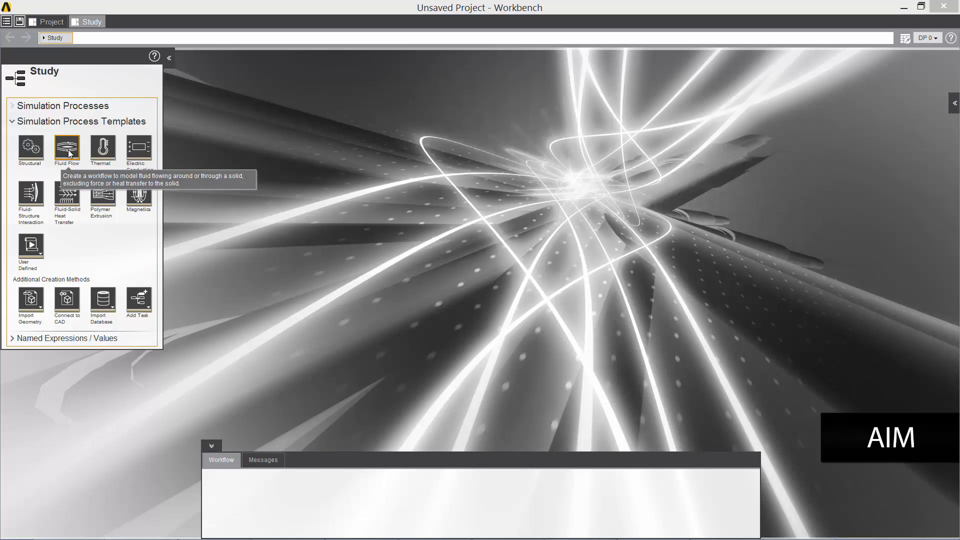
- Create a Fluid Flow simulation process importing the existing b747 geometry file
click(67, 150)
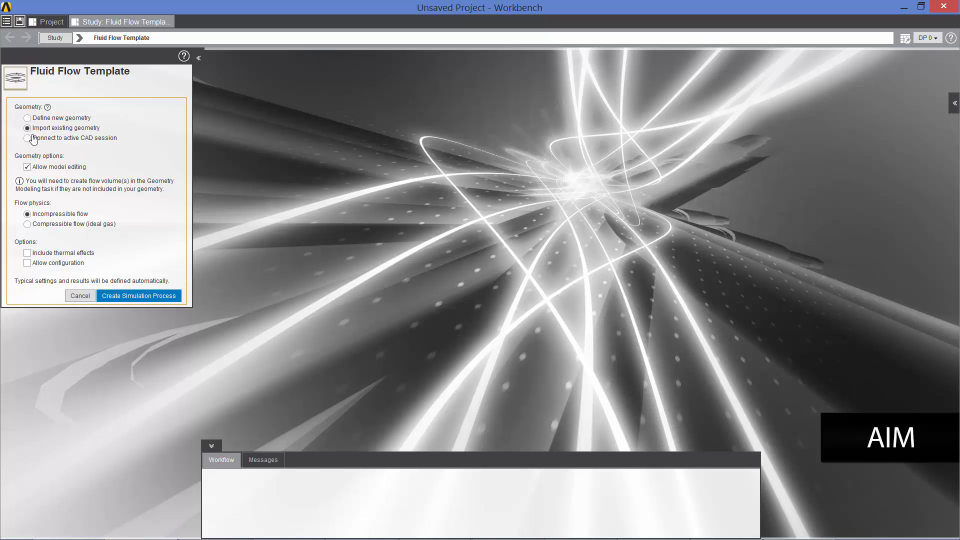
click(138, 296)
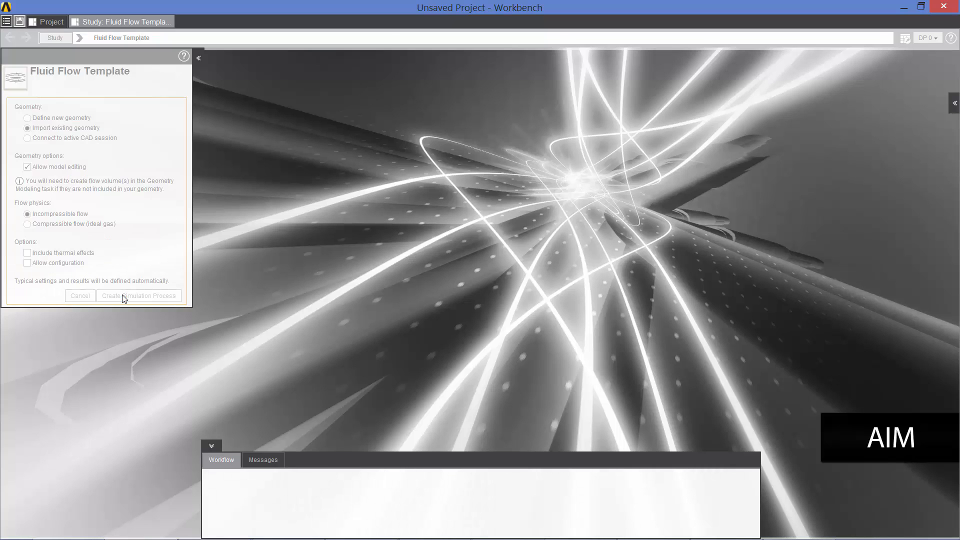
click(138, 296)
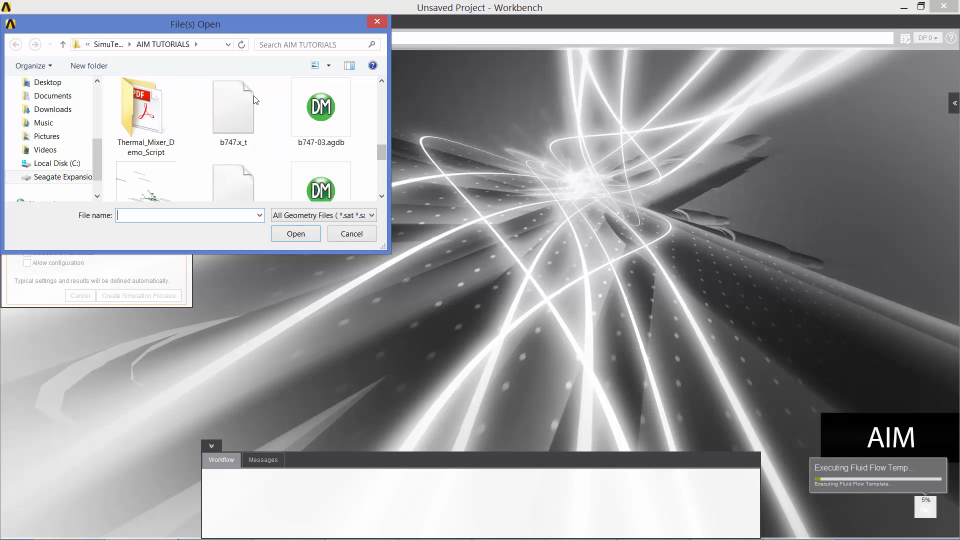
click(351, 233)
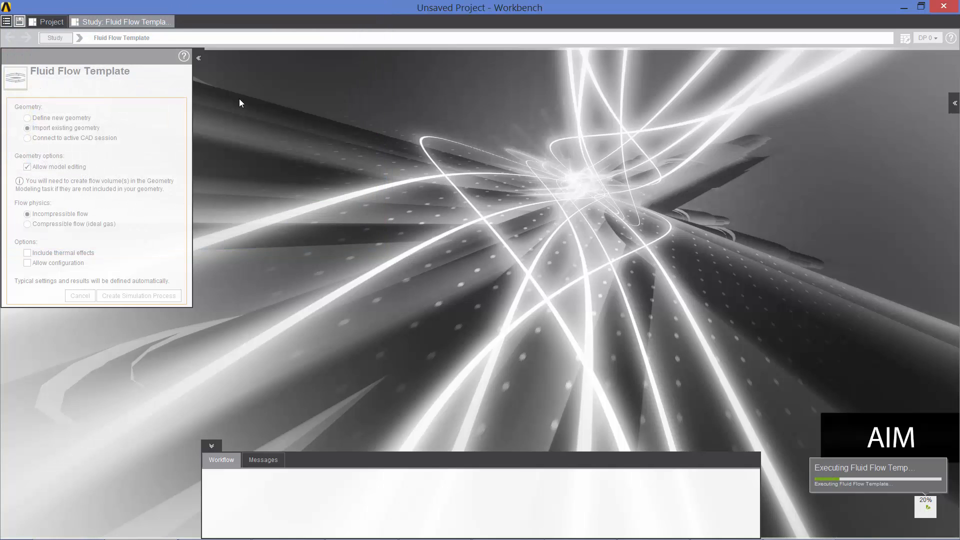
- Open the Geometry task of Simulation Process 1 and launch Edit Geometry on the 747 model
click(138, 295)
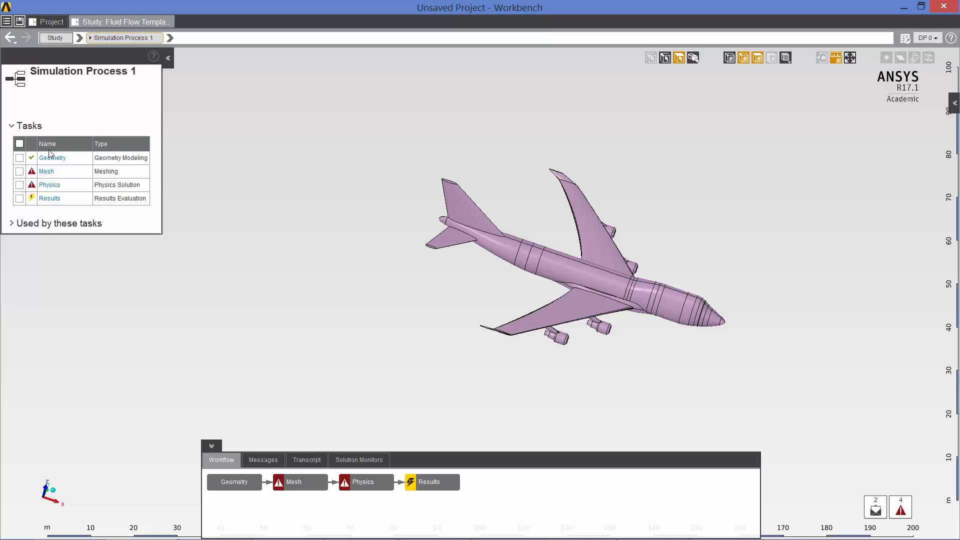
click(52, 157)
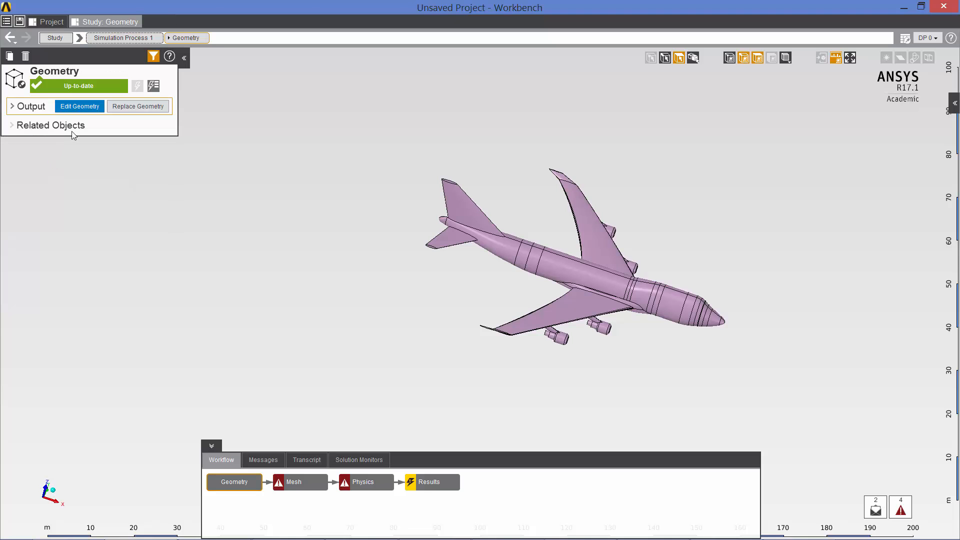
click(79, 106)
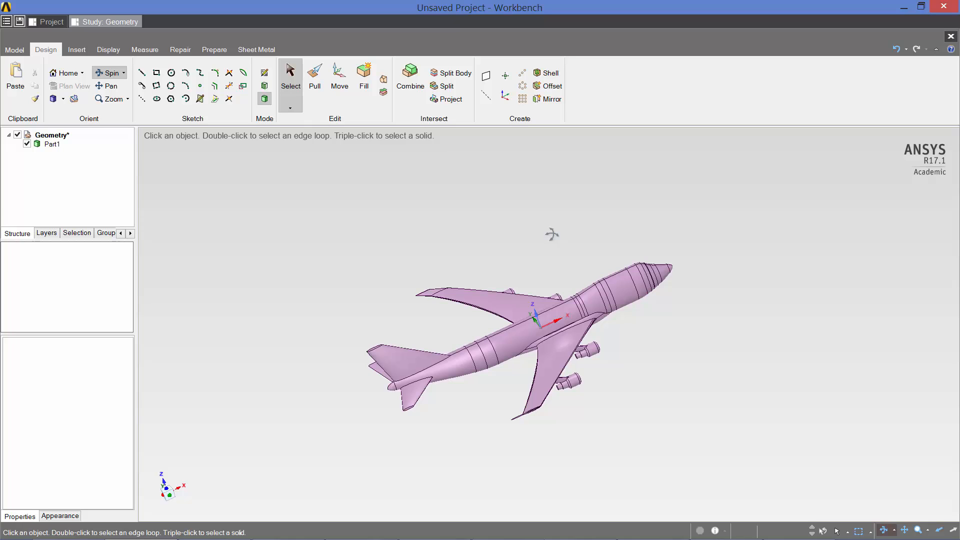
mouse_move(406, 160)
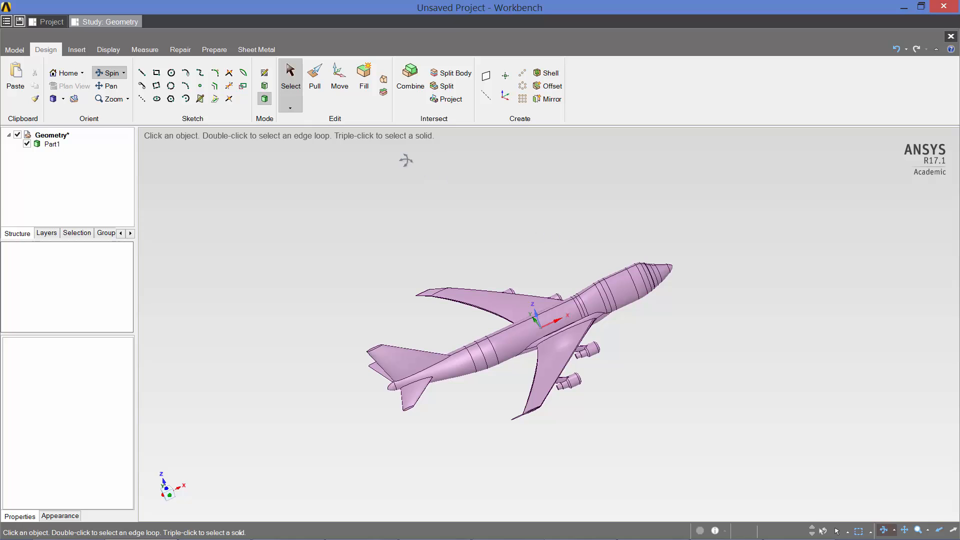
mouse_move(76, 50)
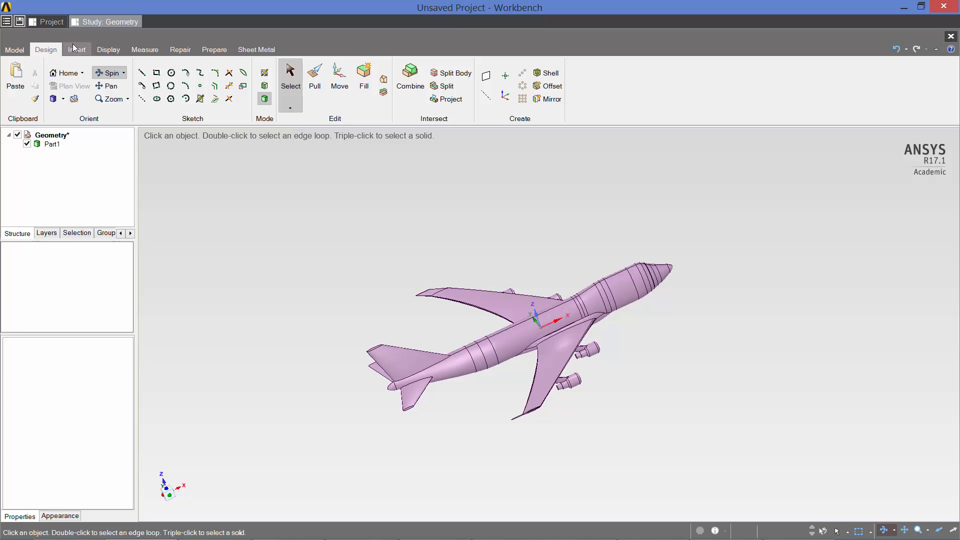
- Insert a sphere of diameter 1000 around the aircraft as the flow domain
click(76, 50)
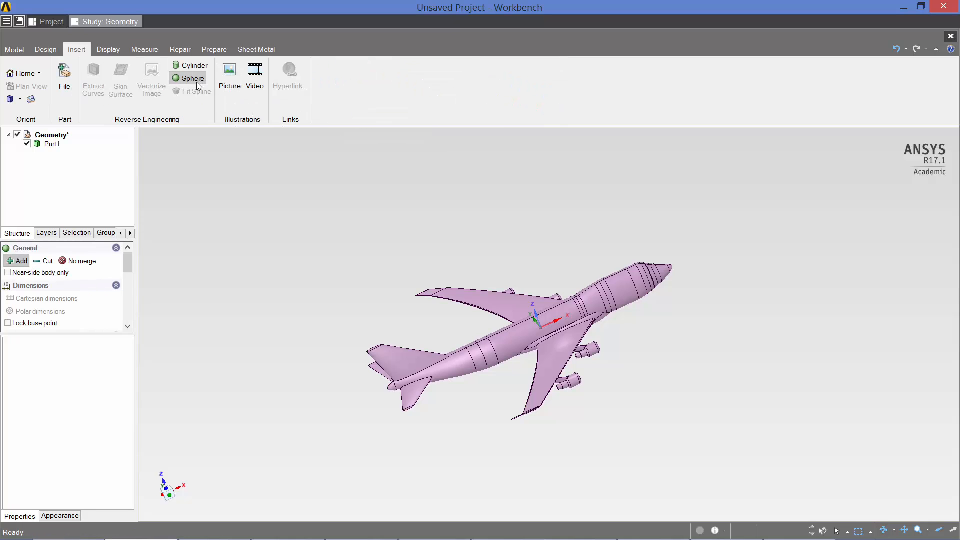
mouse_move(81, 261)
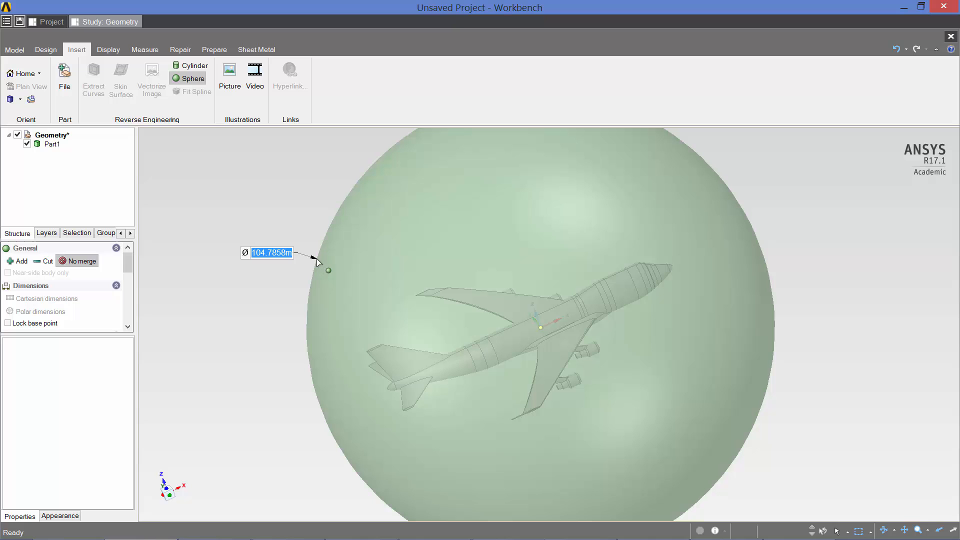
text(1000)
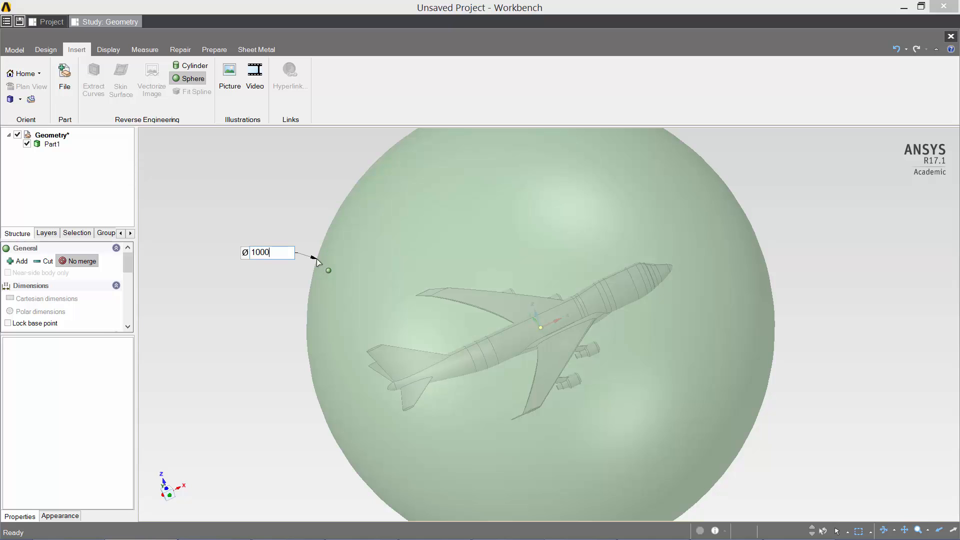
key(Return)
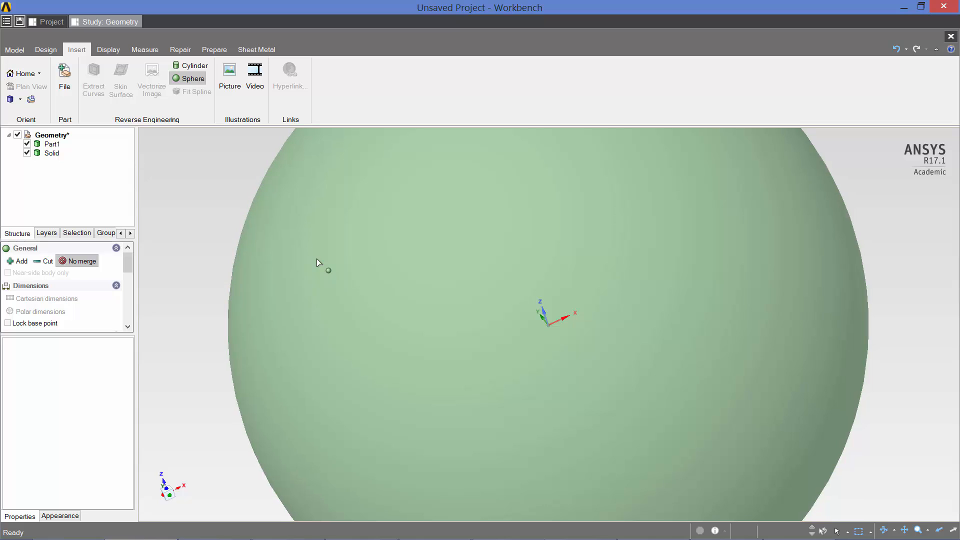
- Combine with the sphere as target and the aircraft as cutter to leave the fluid volume
click(45, 50)
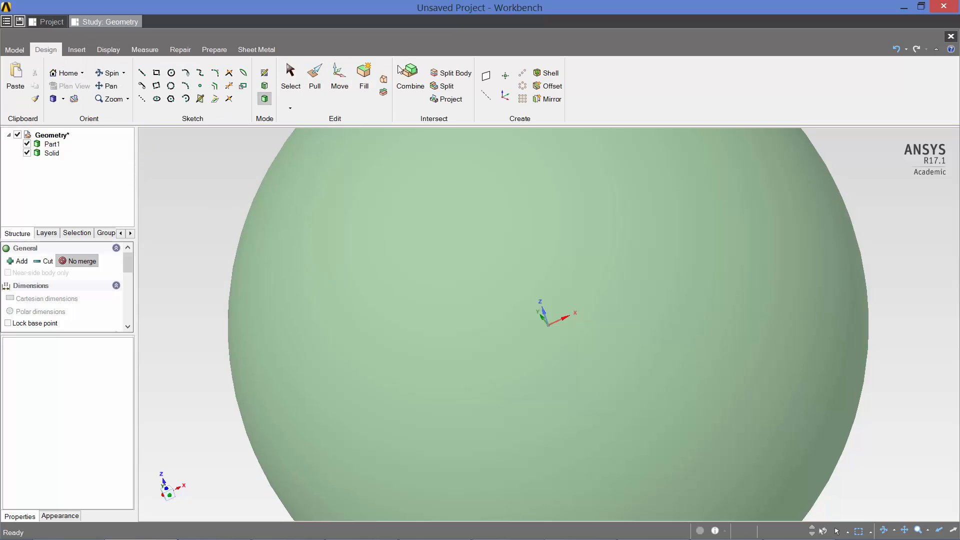
click(410, 73)
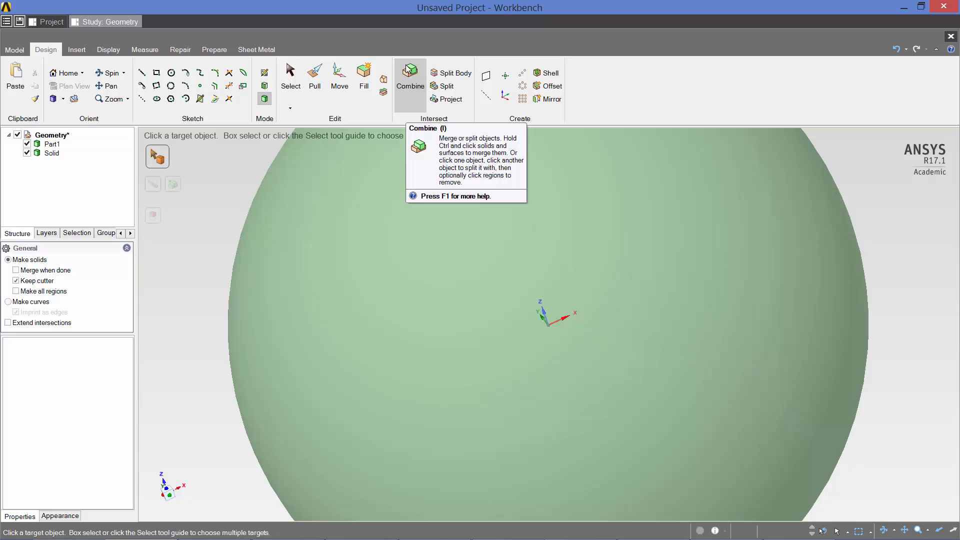
click(372, 208)
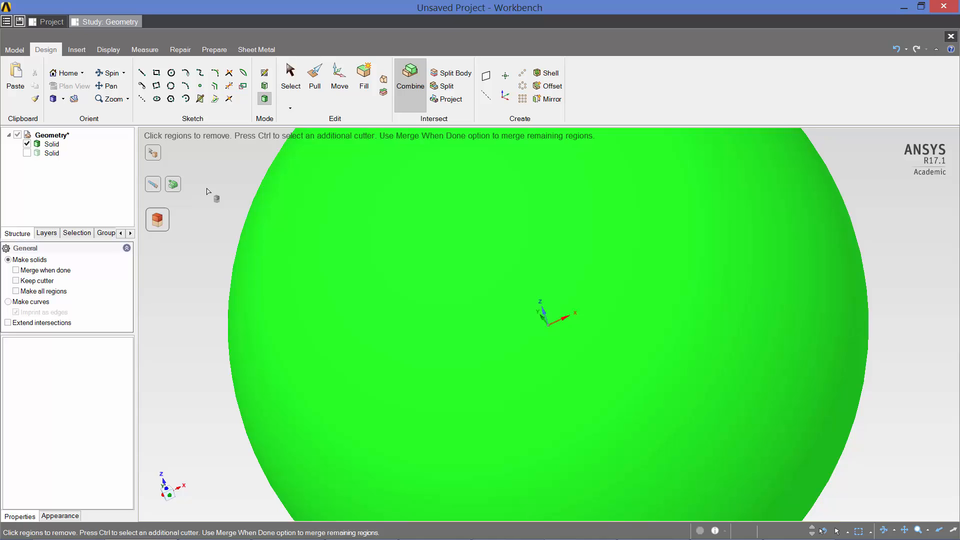
mouse_move(485, 76)
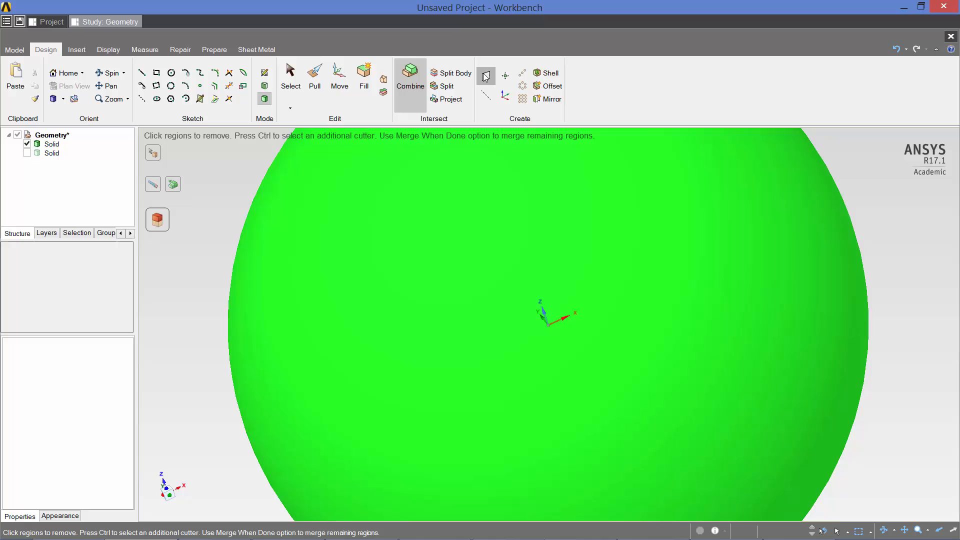
- Split the fluid sphere along a new plane into Solid and Solid1, showing one half fitted in view
click(486, 76)
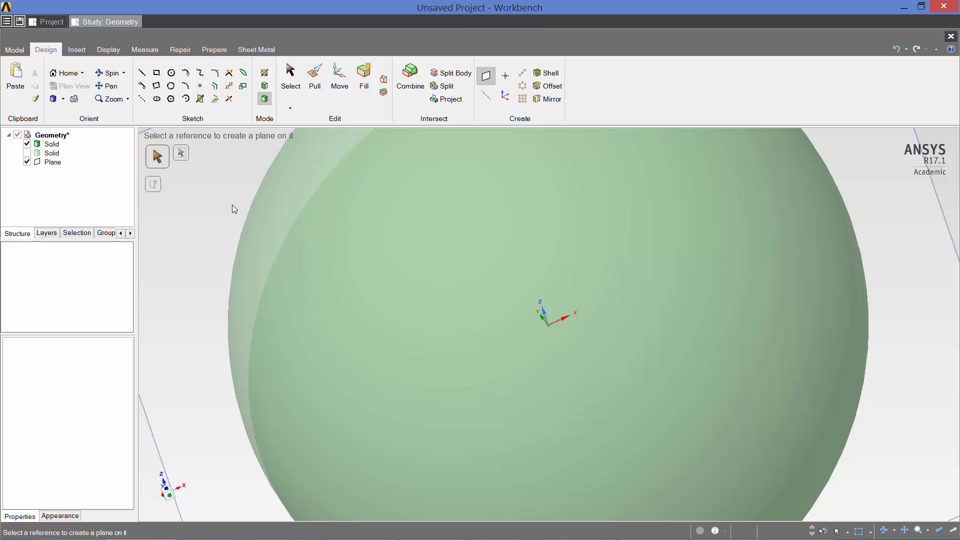
mouse_move(436, 103)
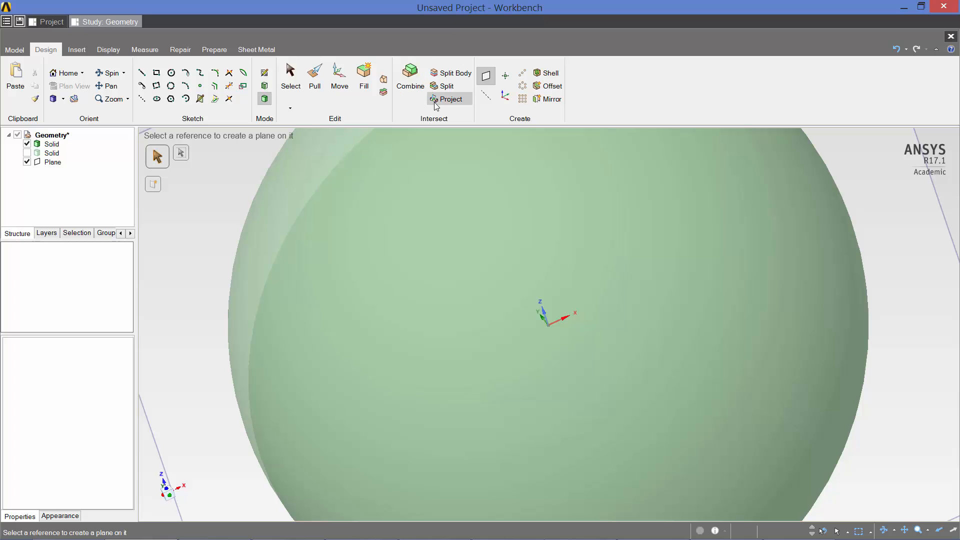
click(454, 73)
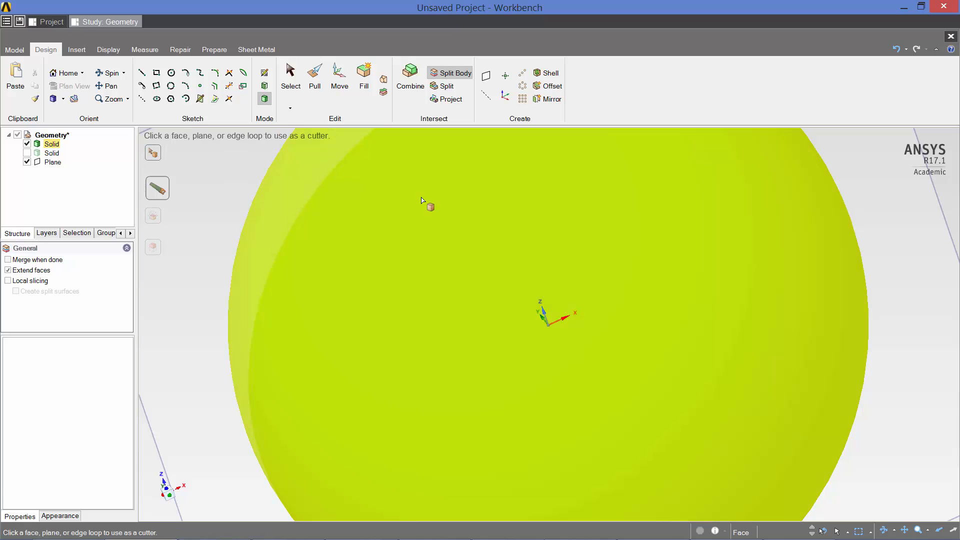
click(52, 162)
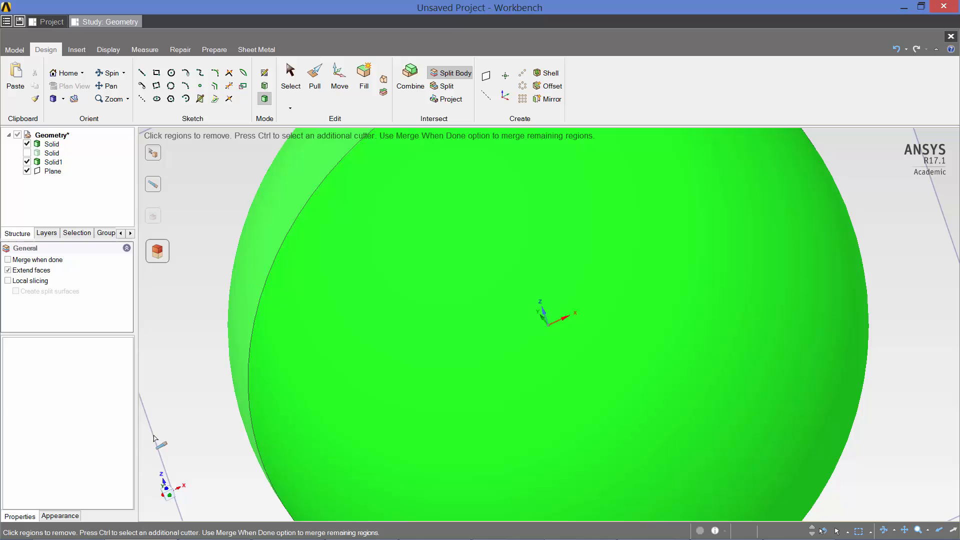
click(53, 171)
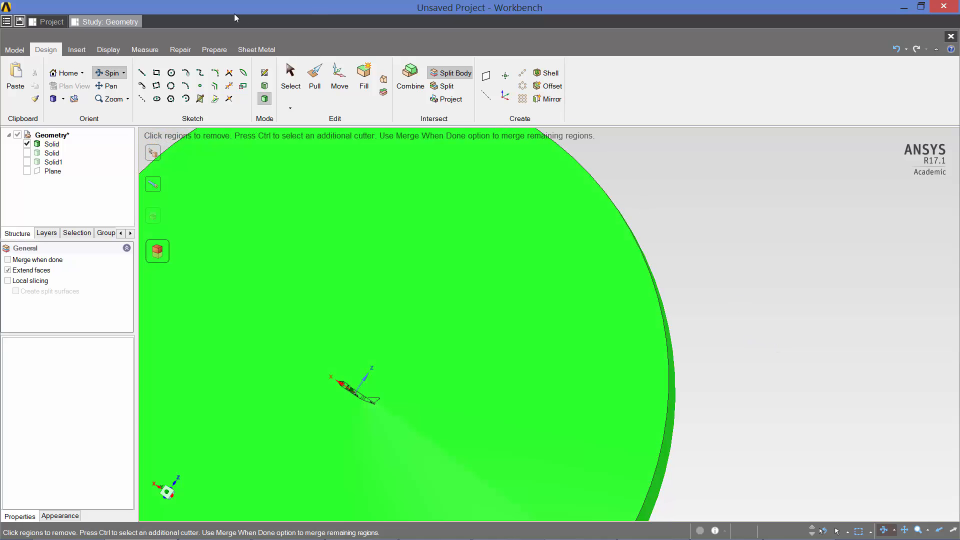
click(127, 99)
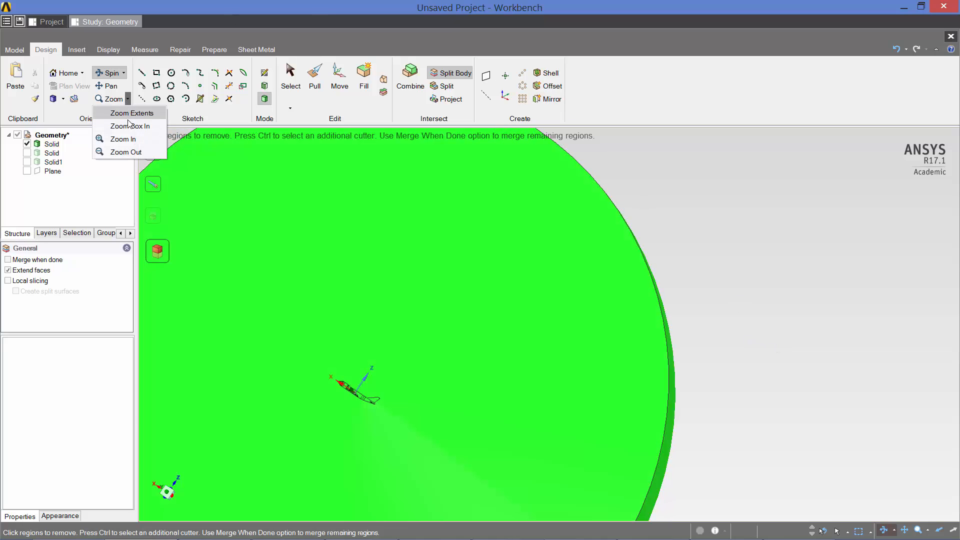
click(132, 113)
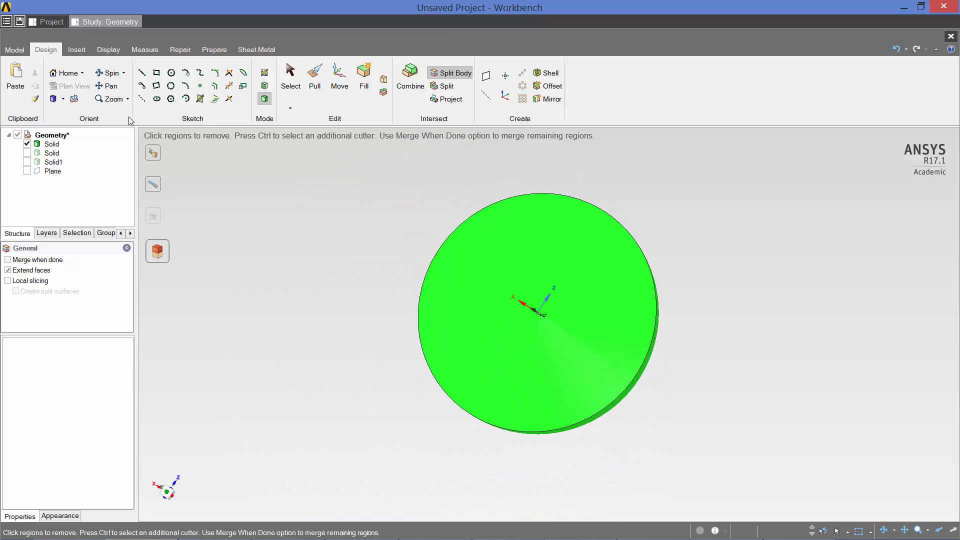
mouse_move(736, 401)
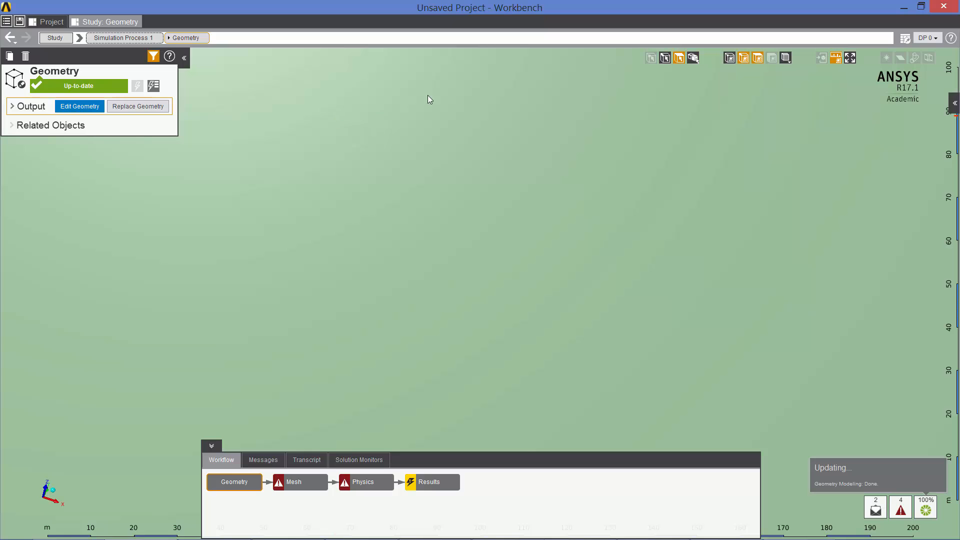
- Return to the Simulation Process 1 overview with the updated half-sphere geometry displayed
click(850, 58)
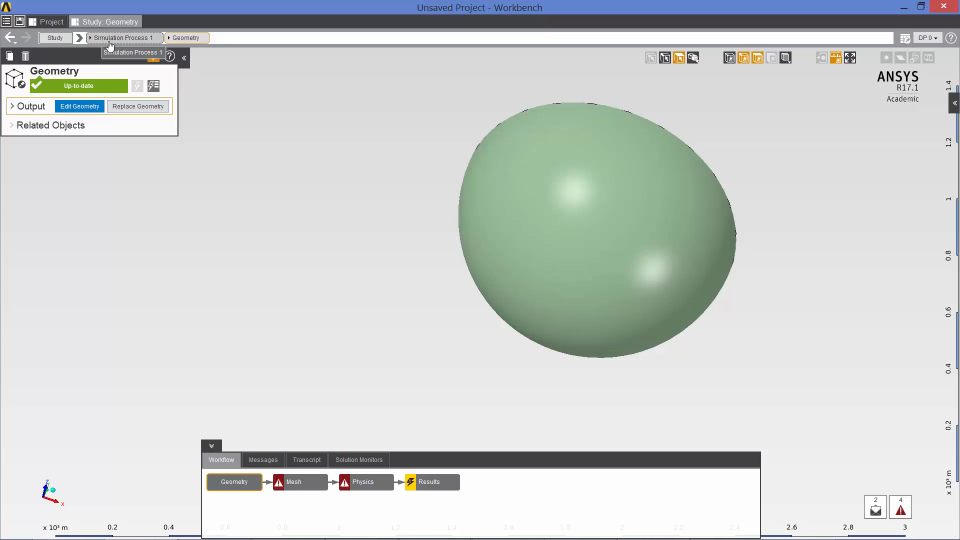
click(124, 37)
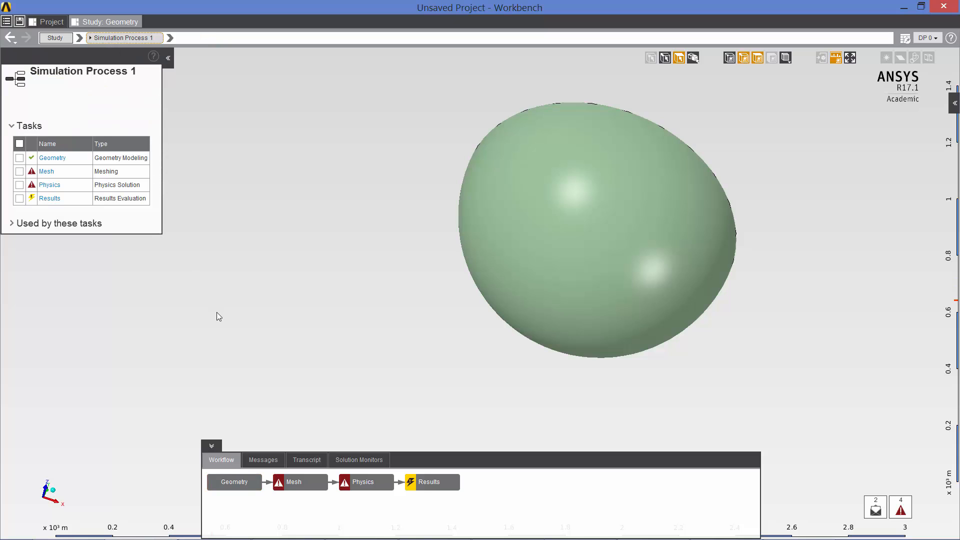
mouse_move(46, 171)
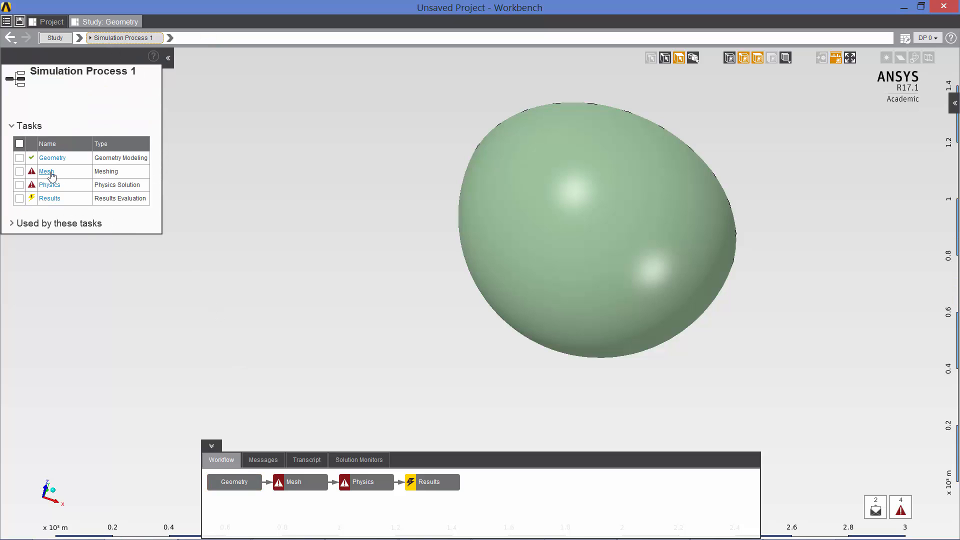
- Set the Mesh task's global sizing to the curvature and proximity size function
click(47, 171)
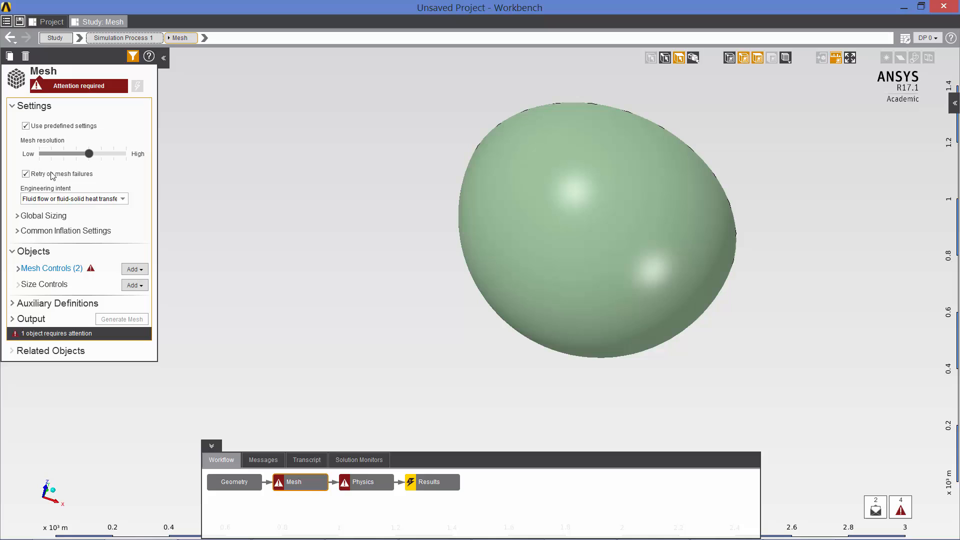
mouse_move(89, 154)
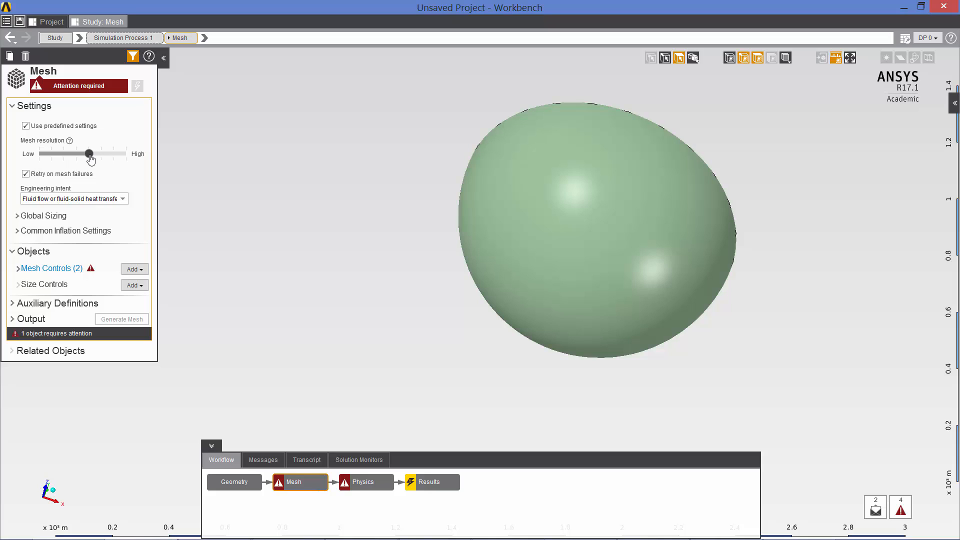
mouse_move(51, 222)
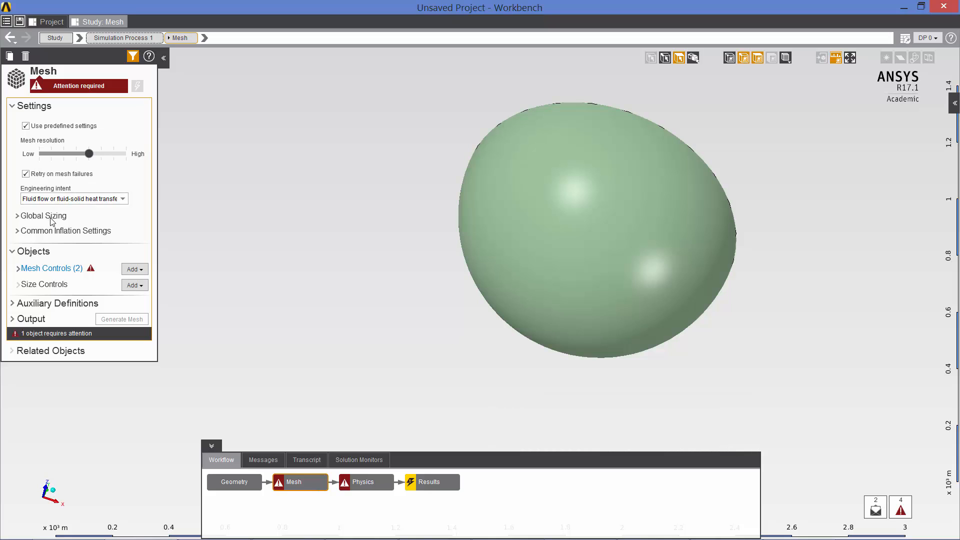
click(43, 216)
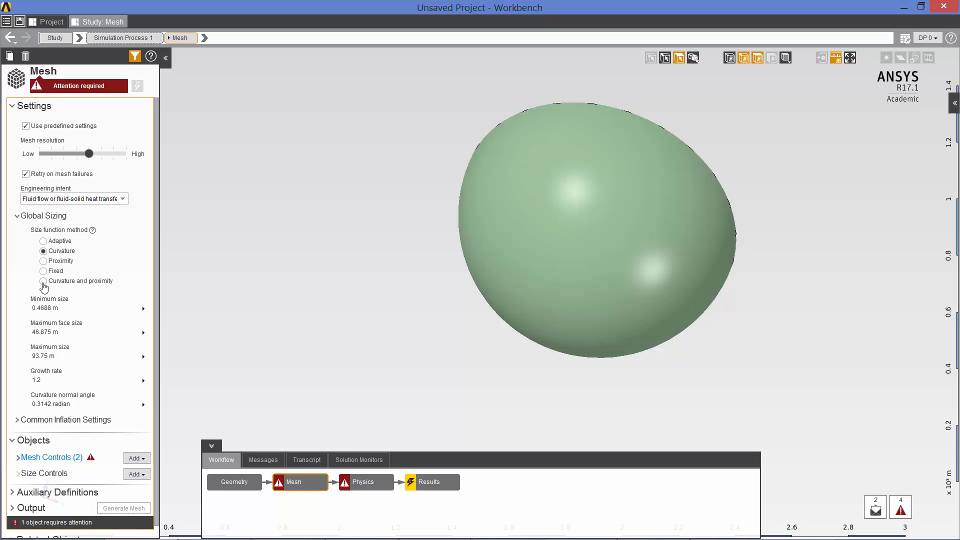
click(43, 280)
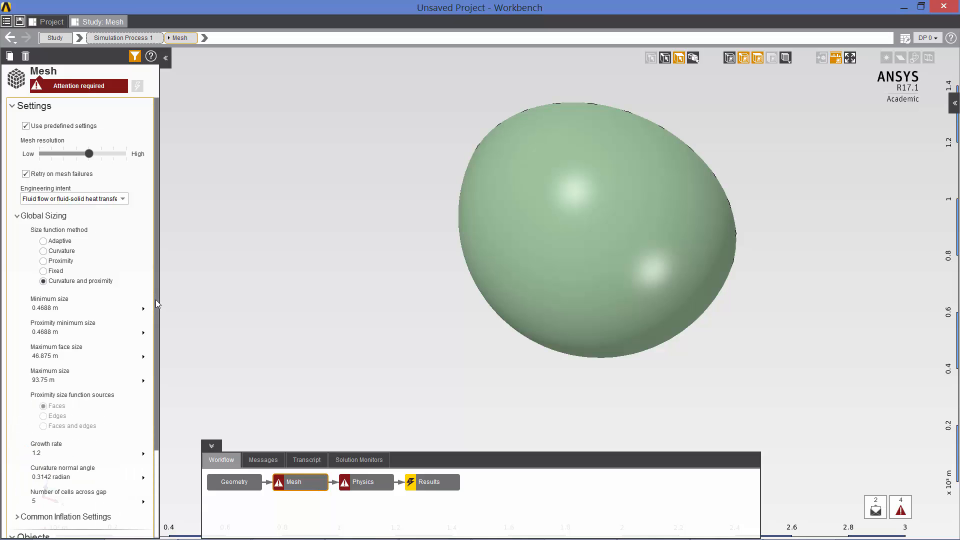
scroll(down, 3)
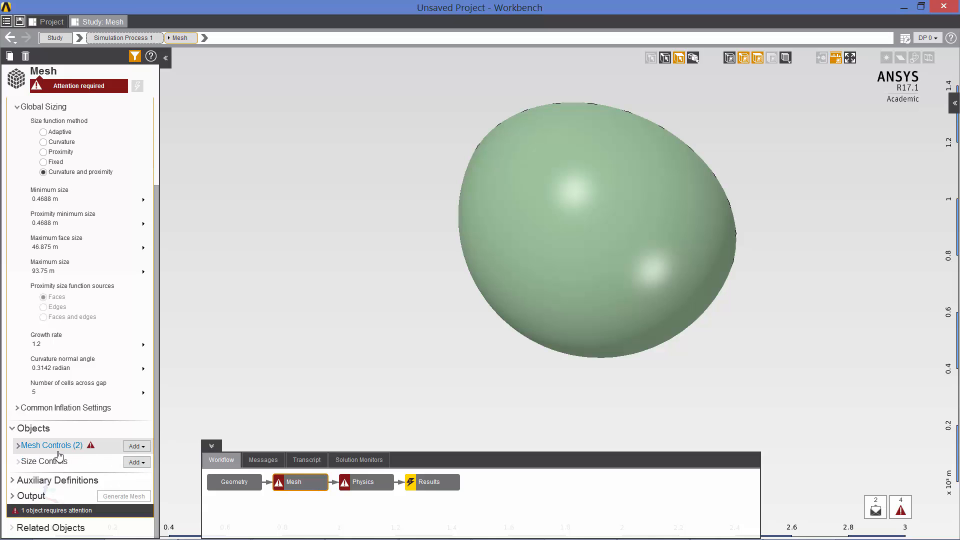
- Hide the enclosure face and show the domain in wireframe to expose the aircraft
click(50, 446)
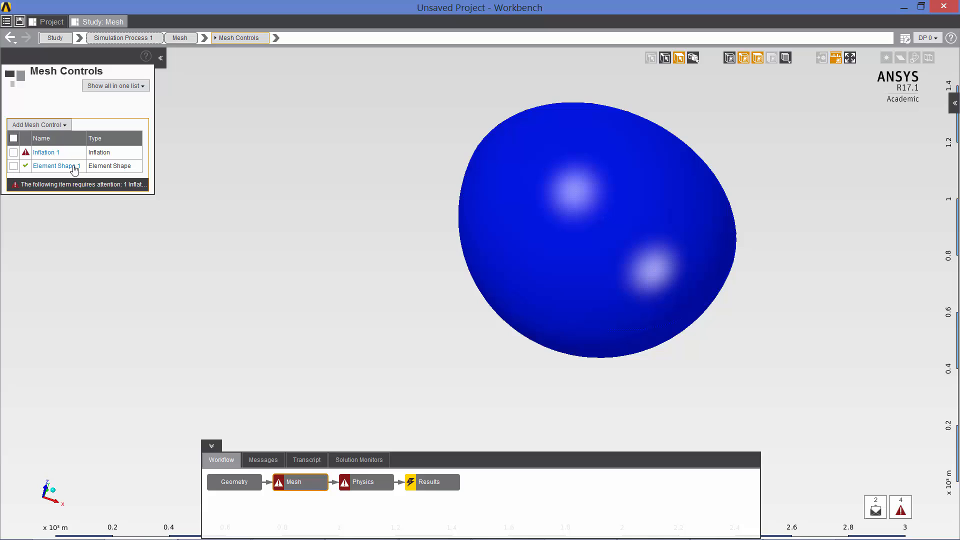
mouse_move(296, 178)
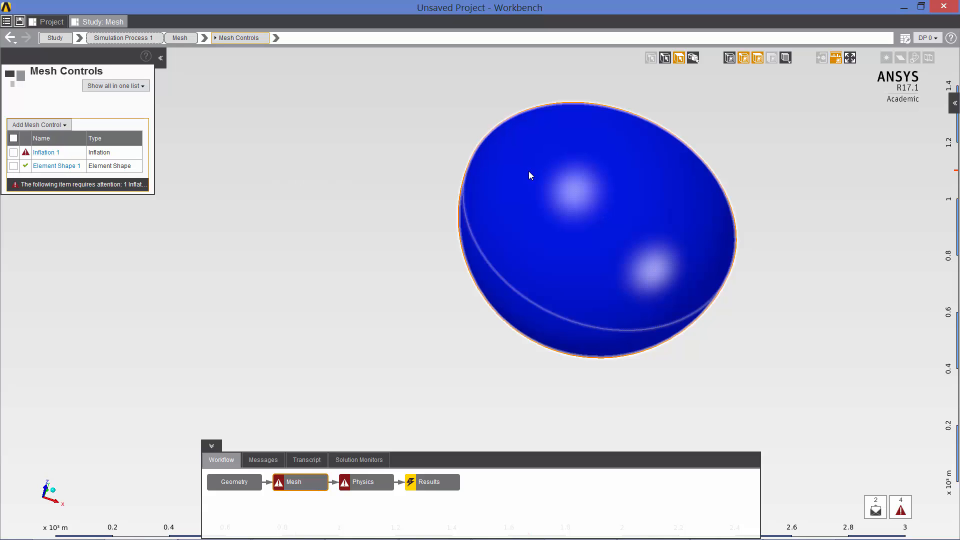
right_click(530, 176)
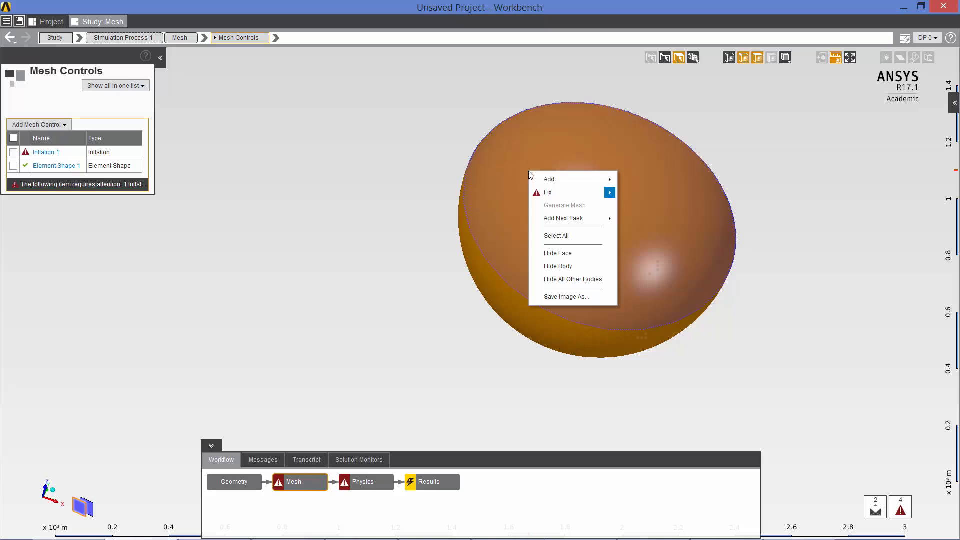
click(556, 236)
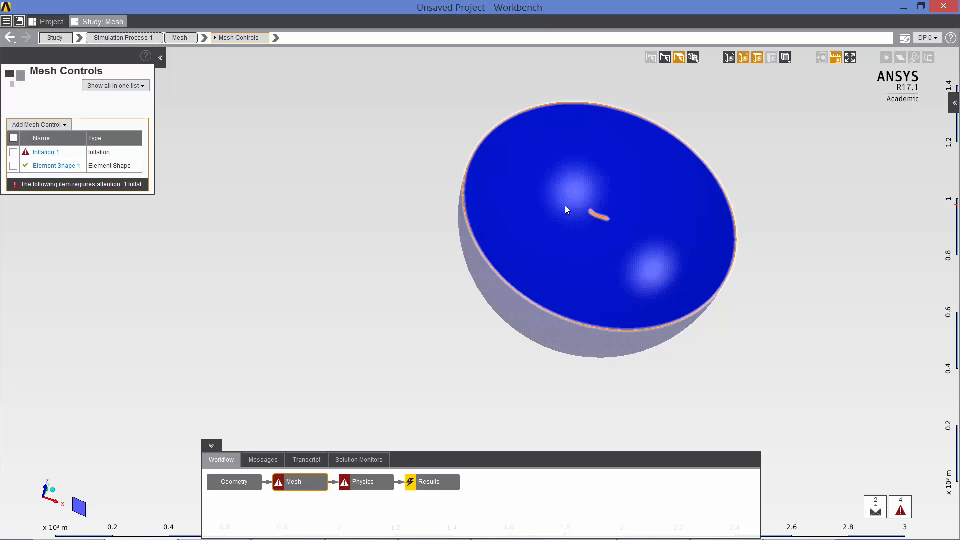
right_click(566, 210)
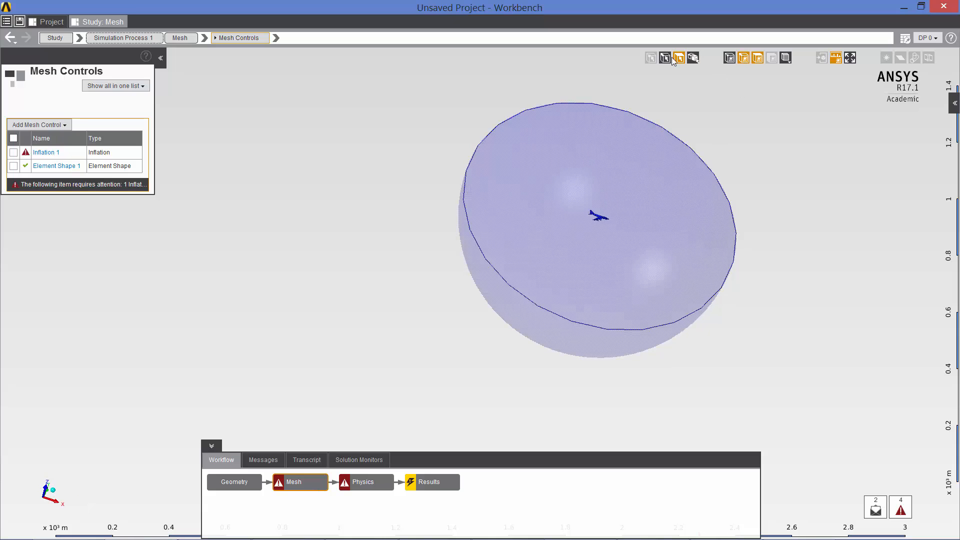
mouse_move(632, 87)
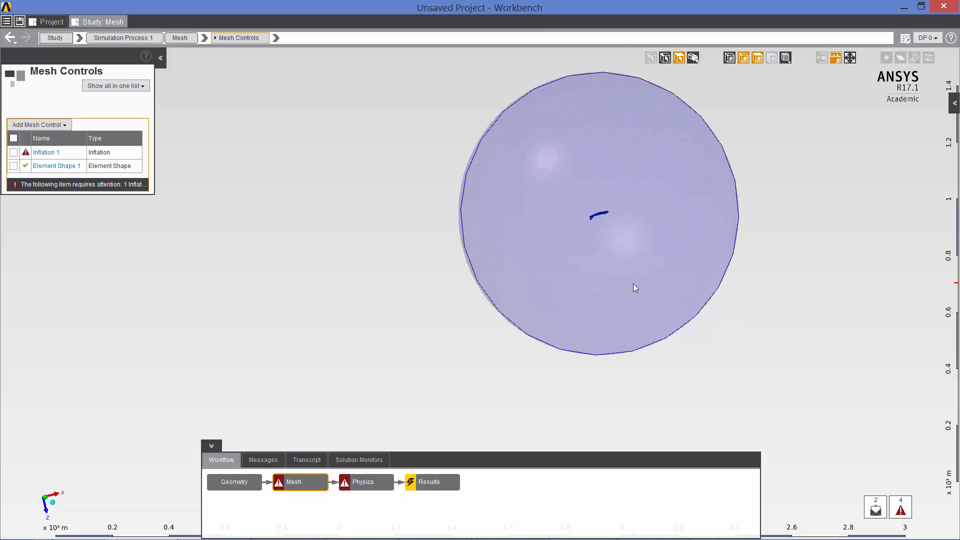
click(46, 152)
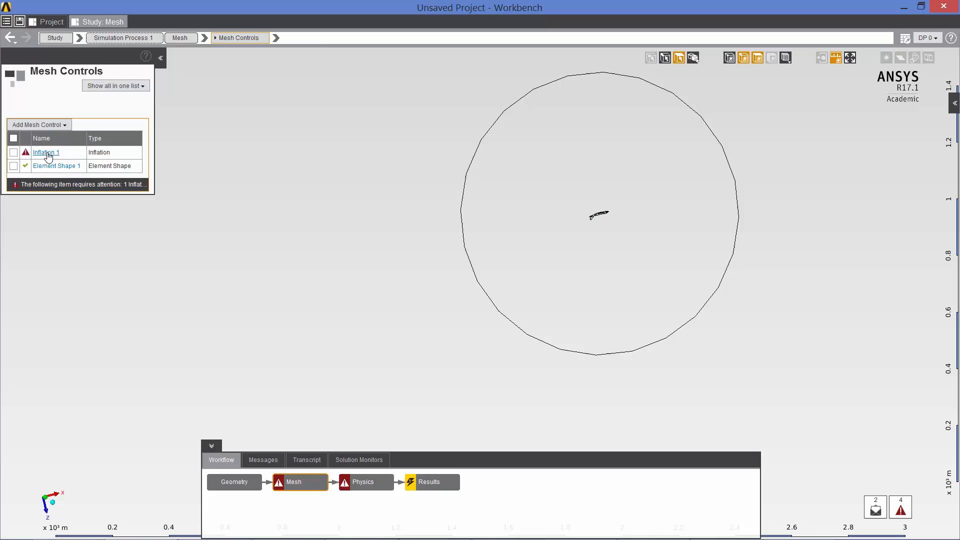
- Assign the 72 aircraft faces as the location of the Inflation 1 control
click(45, 152)
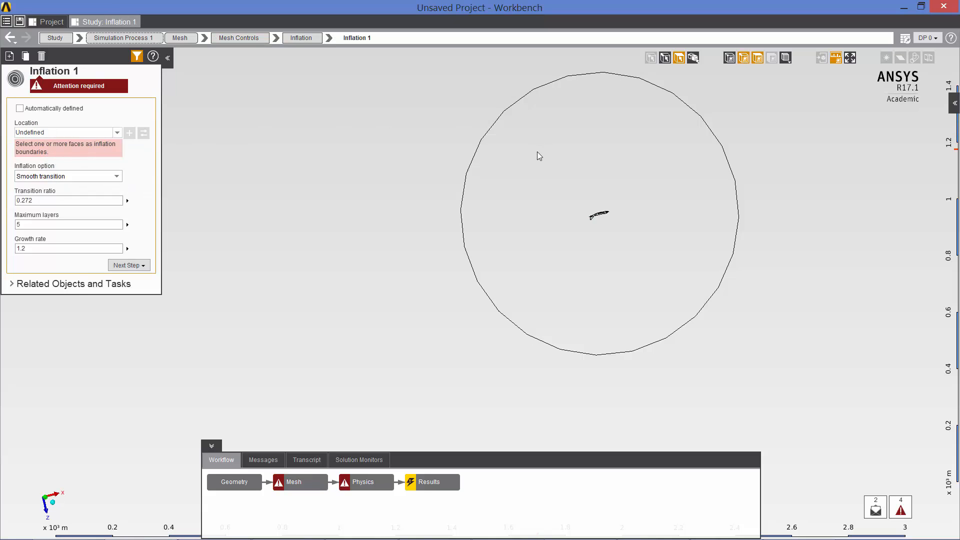
click(599, 214)
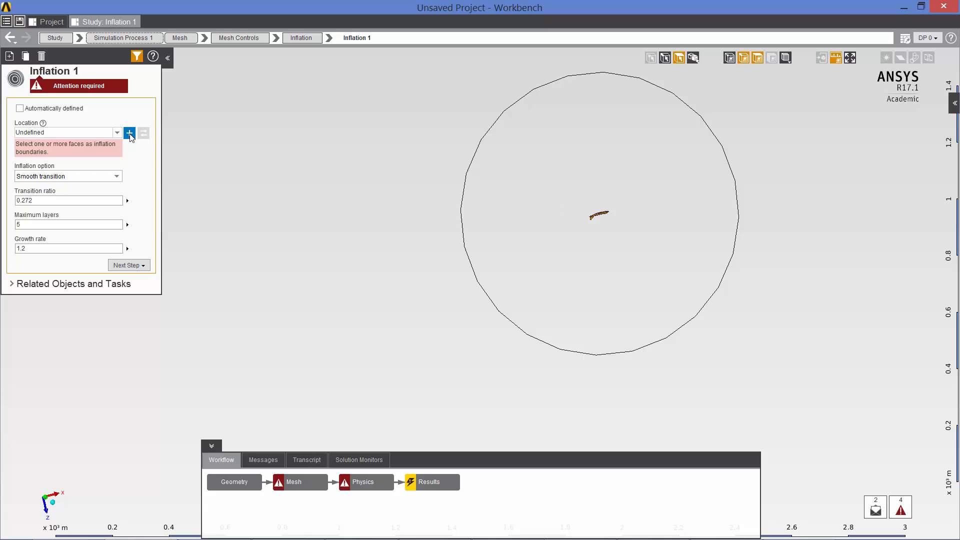
click(129, 133)
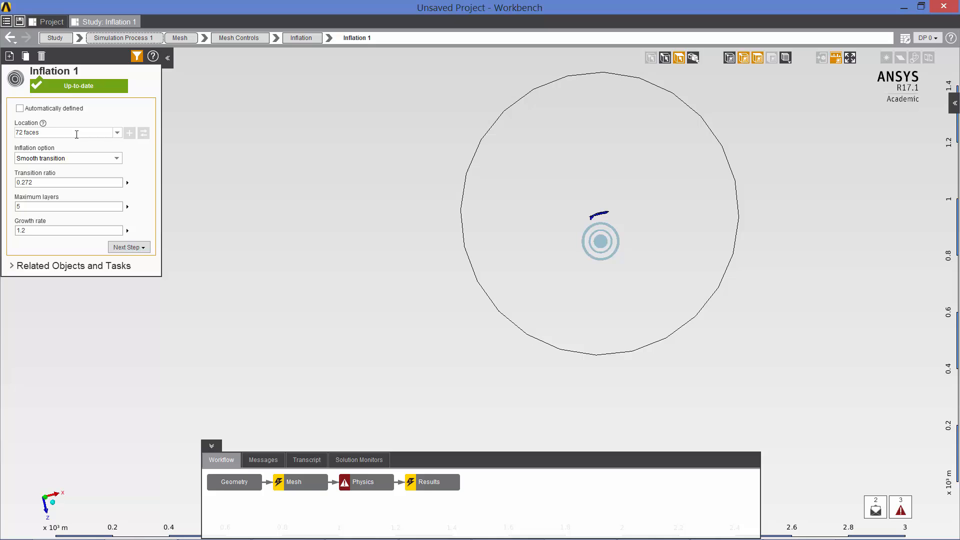
click(180, 37)
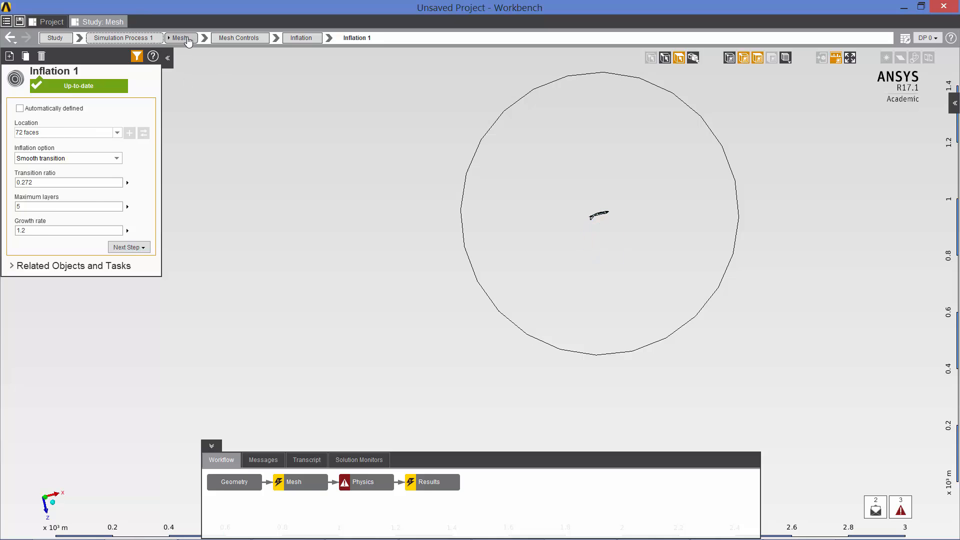
- Generate the mesh so triangular elements cover the 747 and the Mesh task is up to date
click(180, 37)
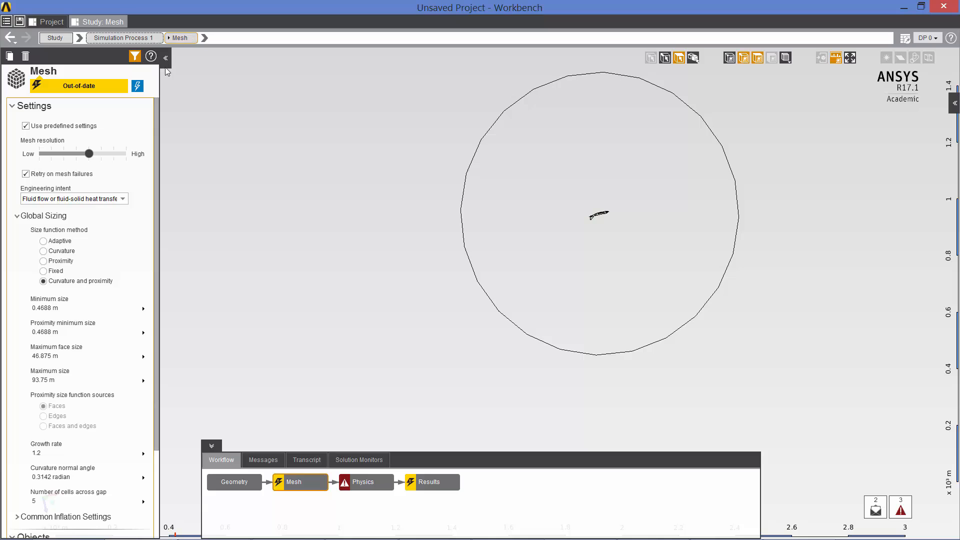
mouse_move(137, 86)
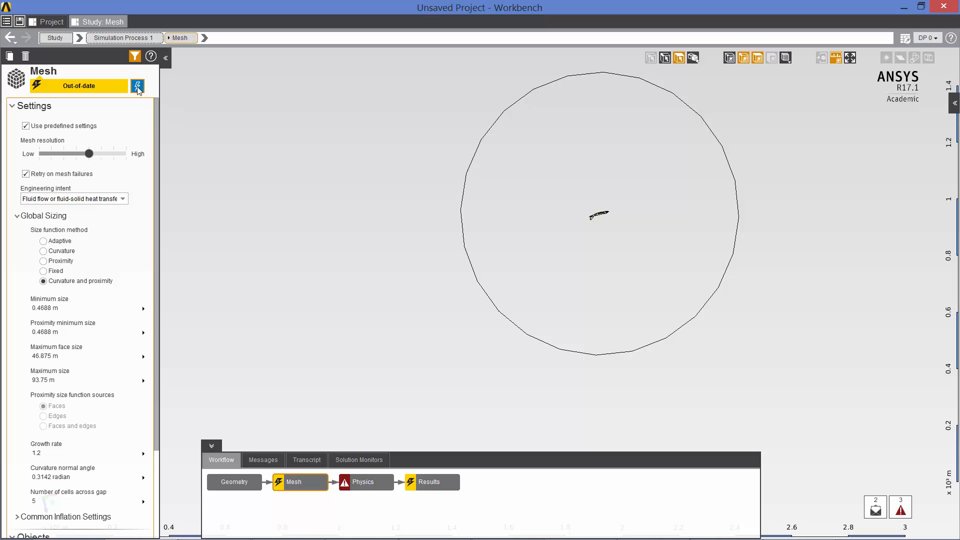
click(137, 85)
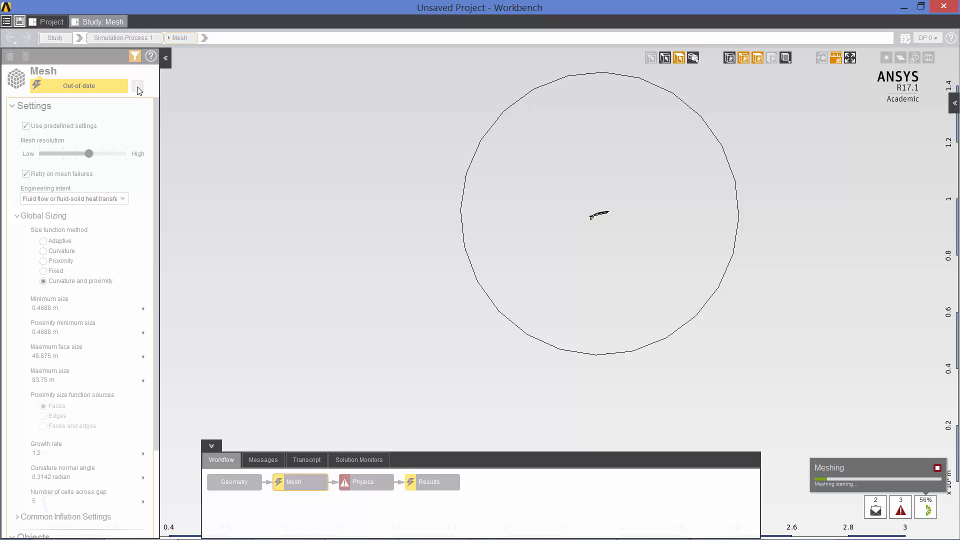
click(137, 86)
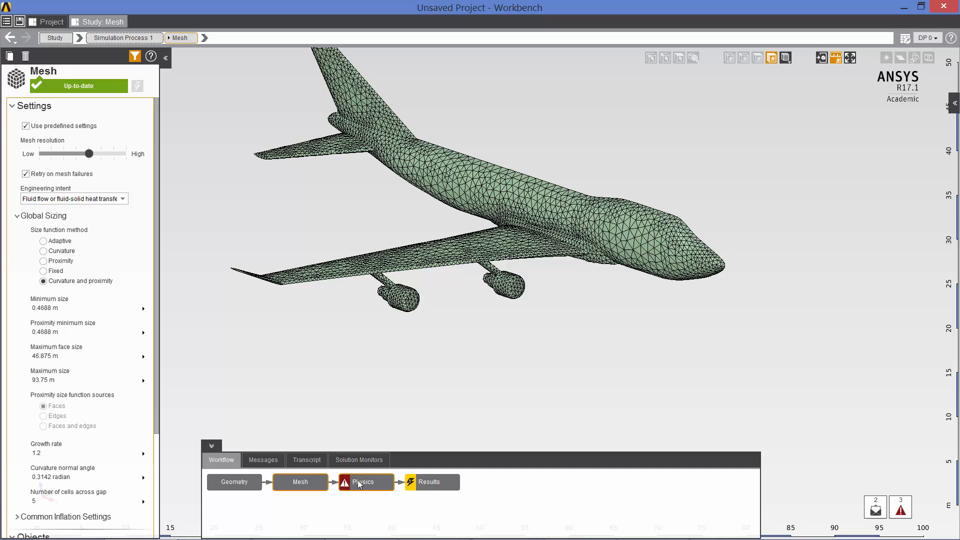
- Enter the Physics task and show all hidden bodies, fitting the full spherical domain in view
click(365, 482)
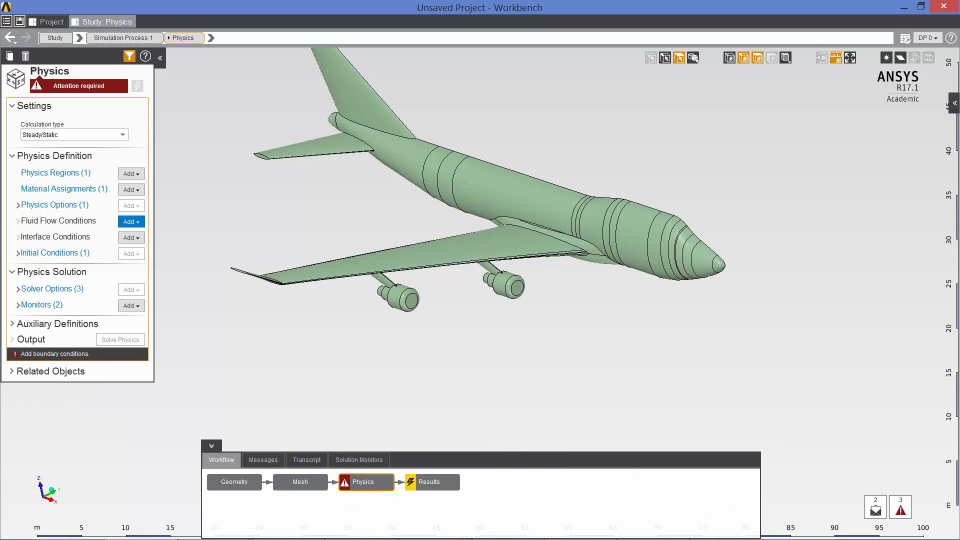
right_click(510, 205)
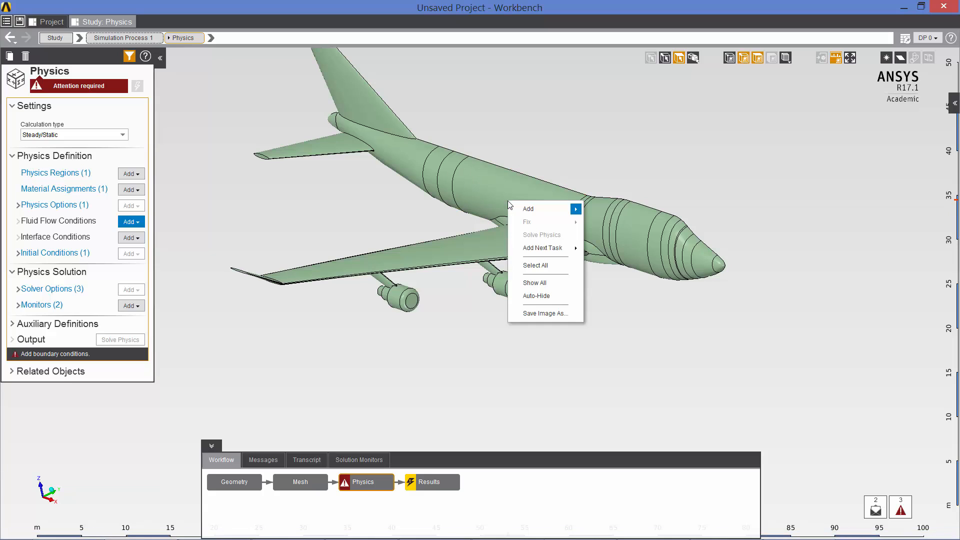
mouse_move(534, 282)
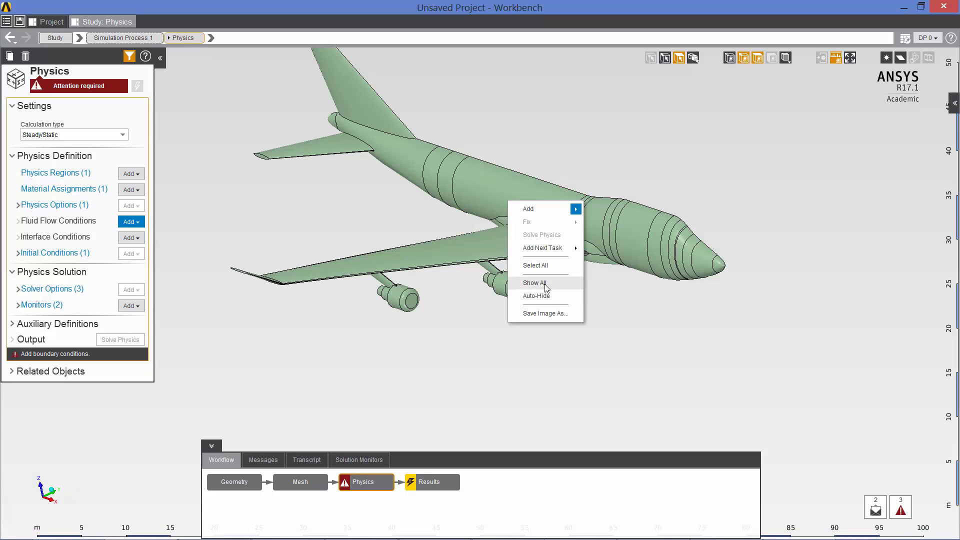
click(534, 283)
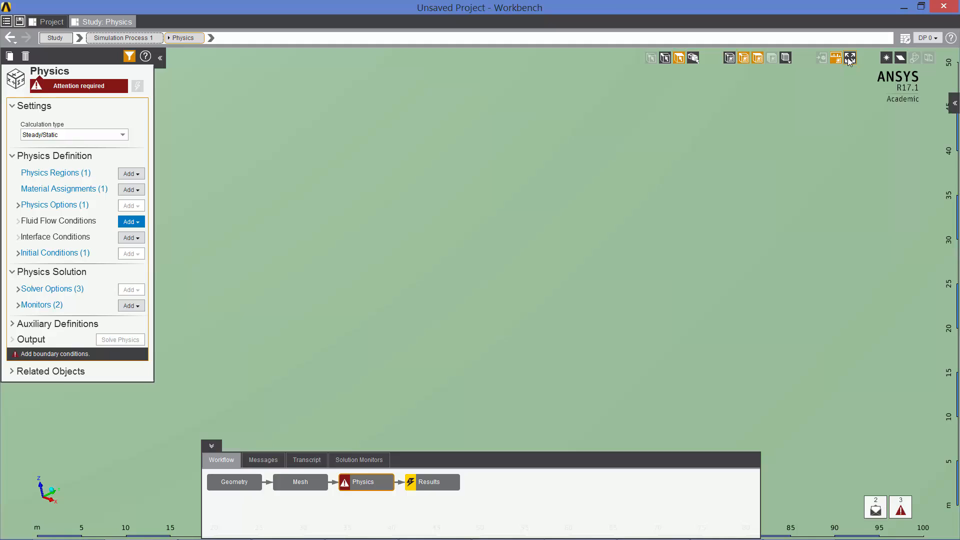
click(850, 58)
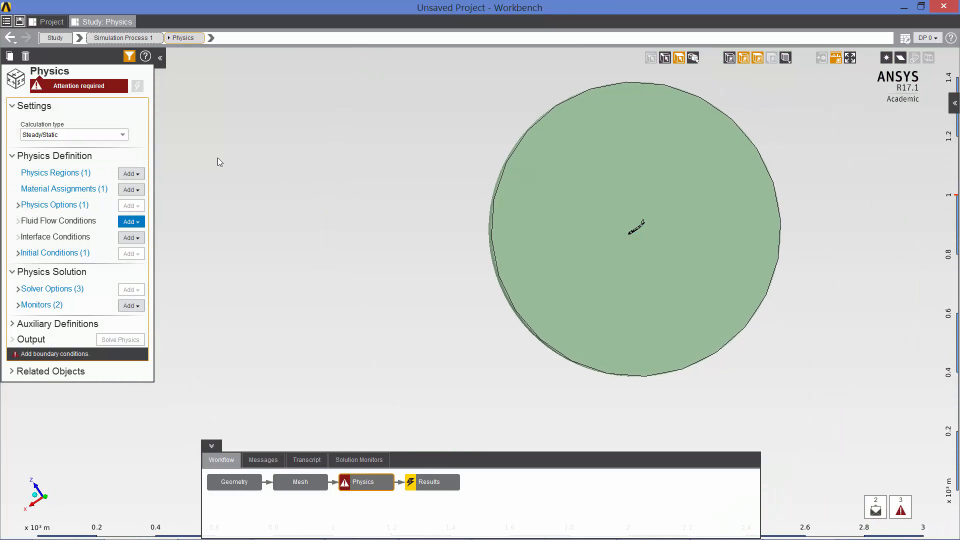
click(55, 173)
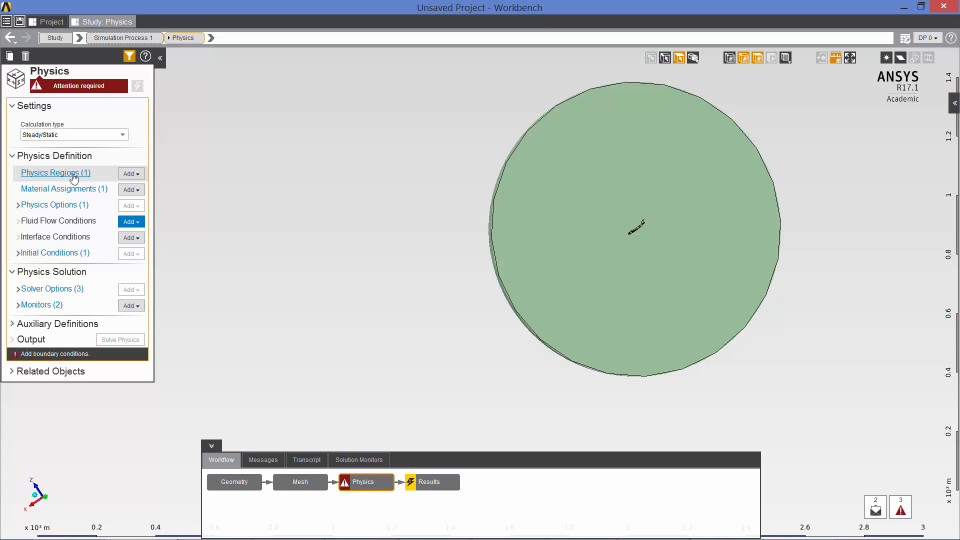
- Tick Thermal in the fluid region's physics types and apply, giving Fluid Flow, Thermal
click(55, 173)
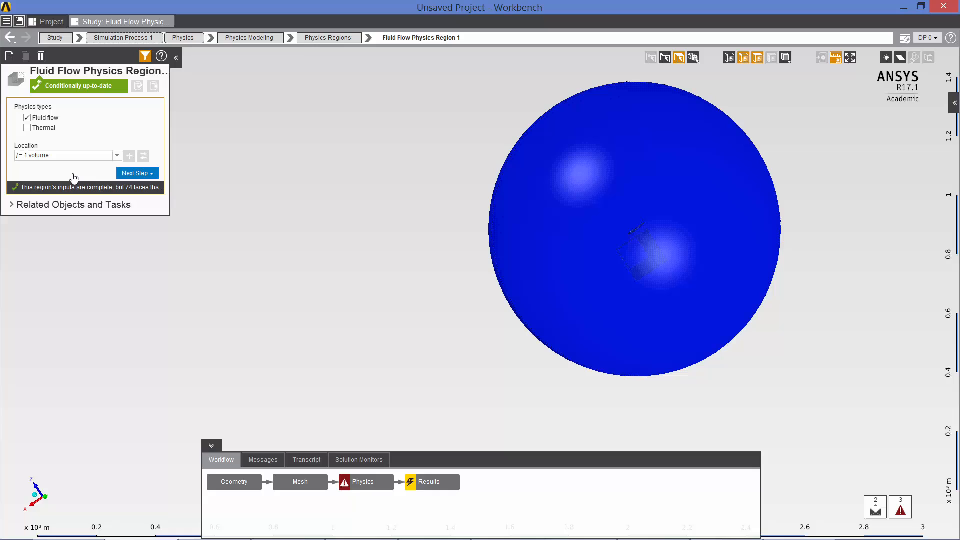
click(27, 127)
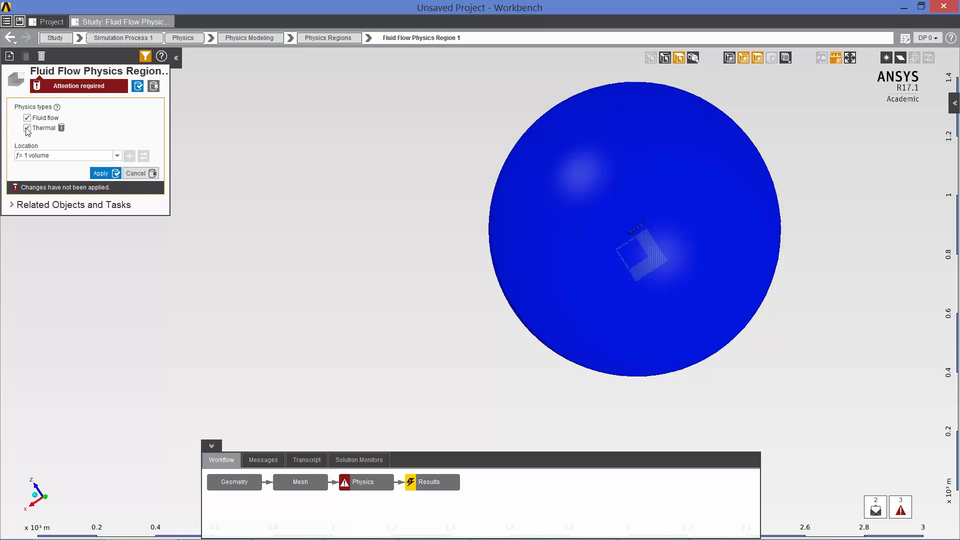
click(27, 127)
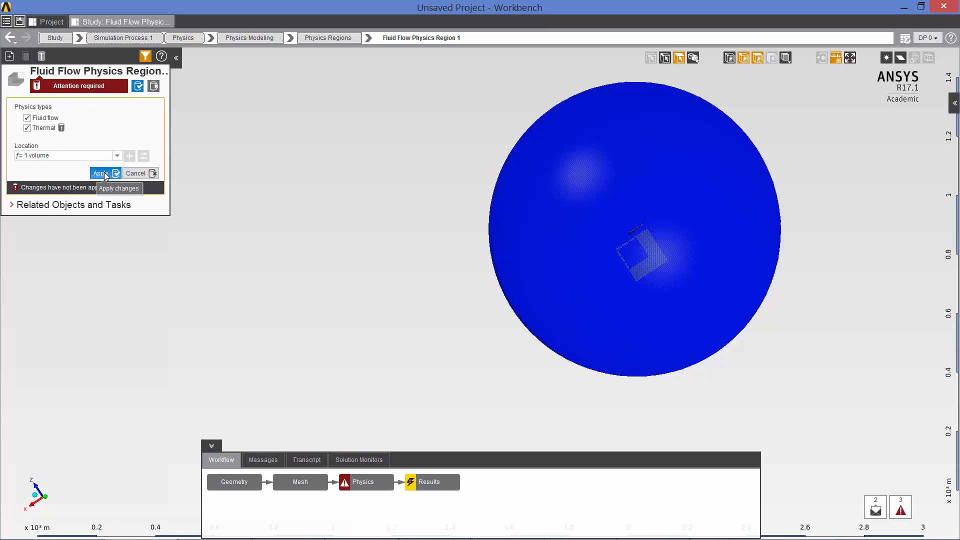
click(99, 173)
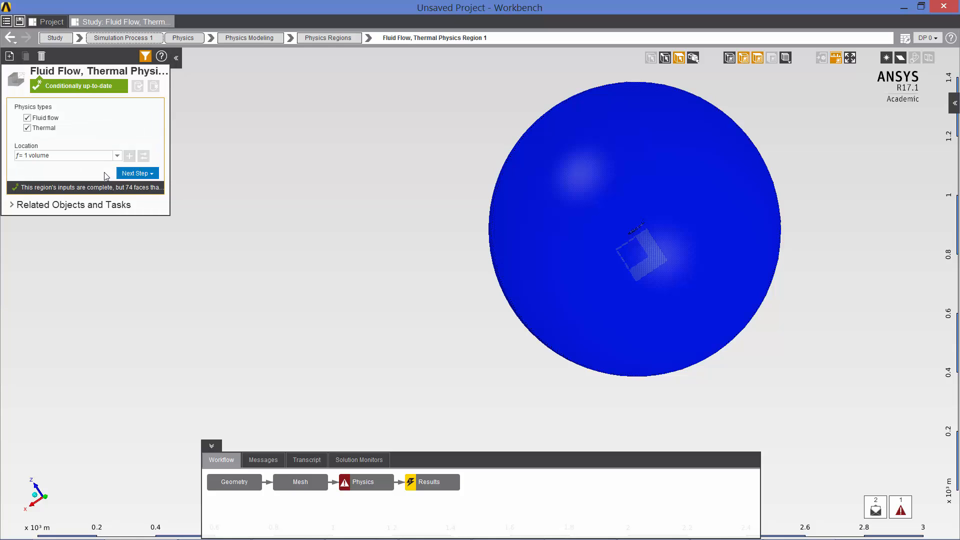
mouse_move(183, 37)
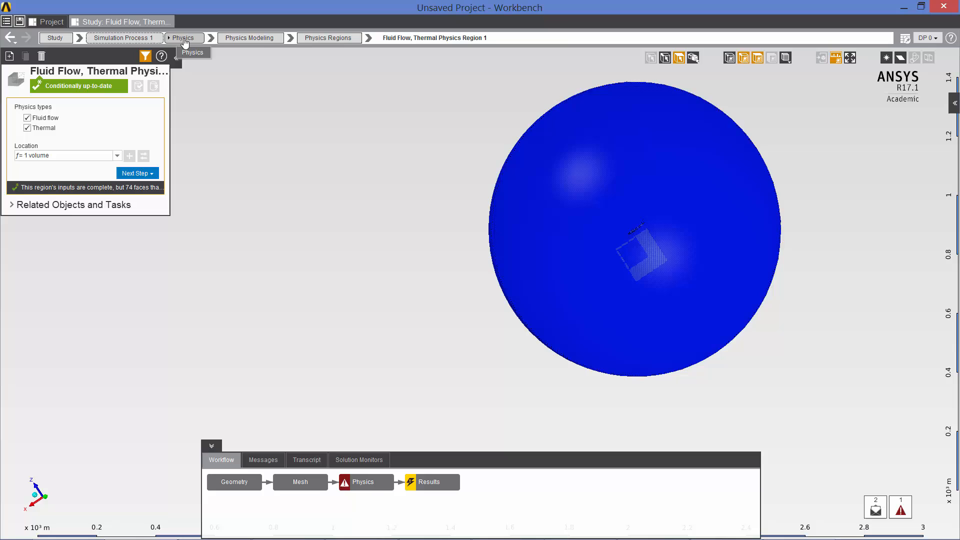
- Set the air material assignment to the Ideal gas model and return to Physics
click(182, 37)
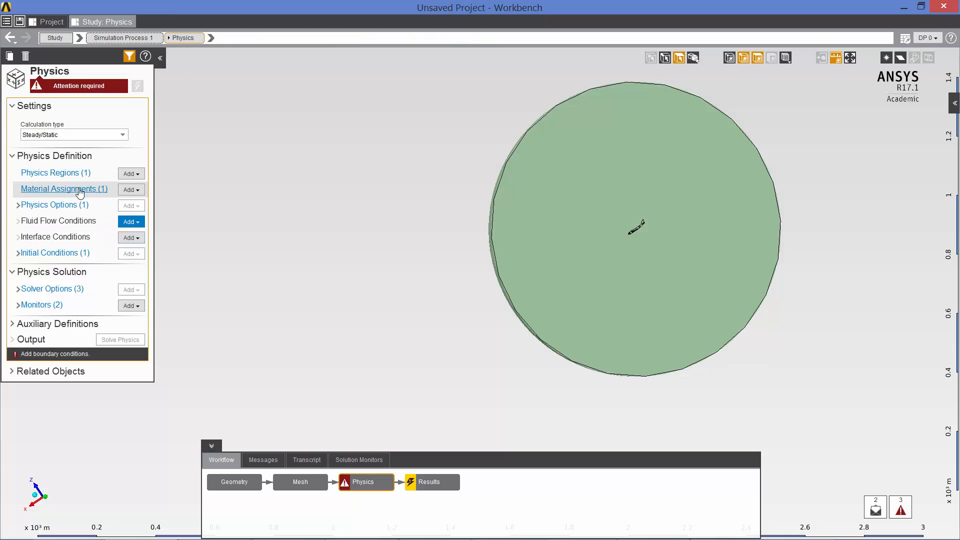
click(64, 189)
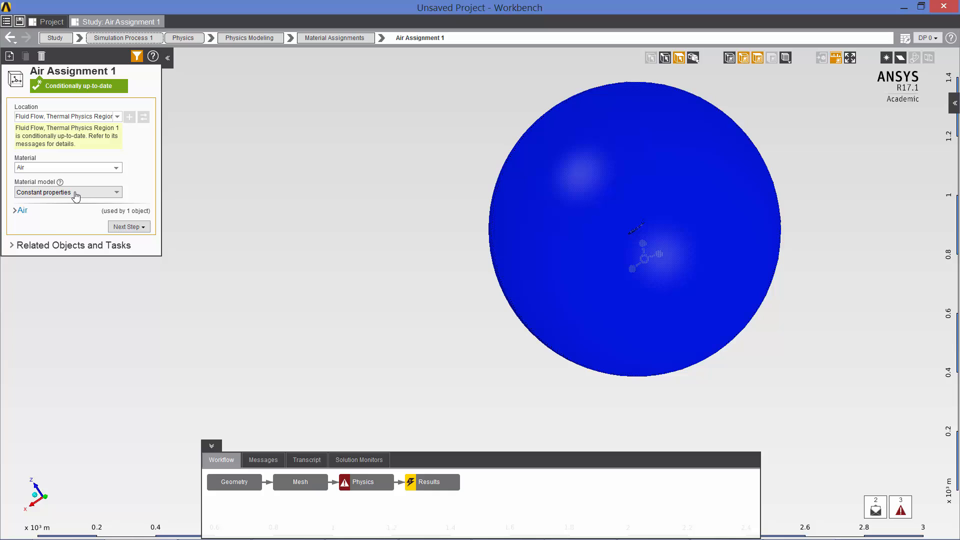
click(67, 192)
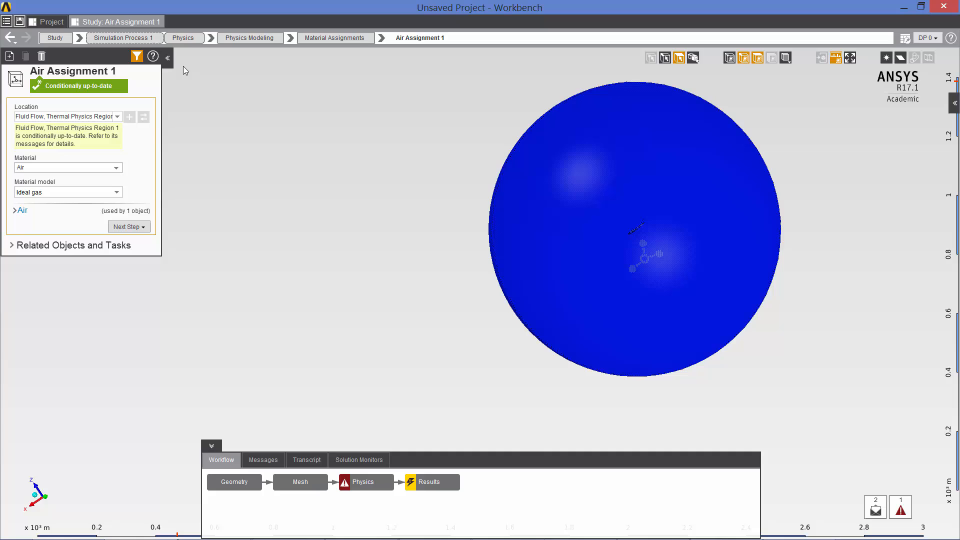
click(183, 37)
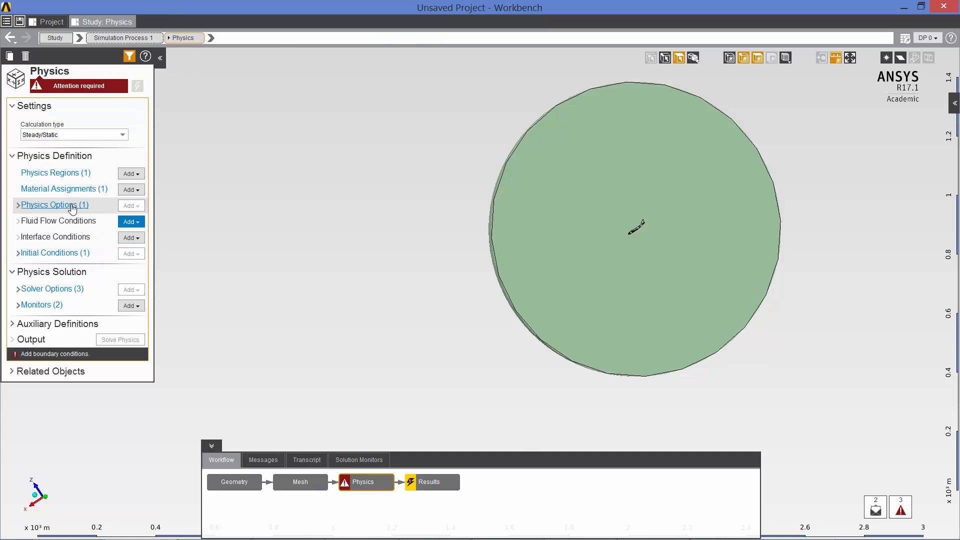
- In Physics Options set the RANS model to k-epsilon standard and apply it
click(52, 204)
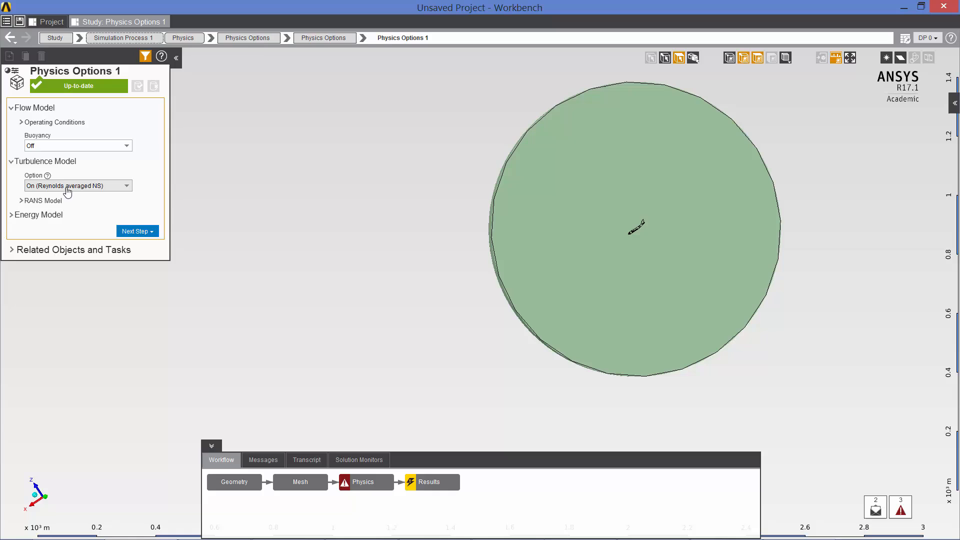
click(43, 200)
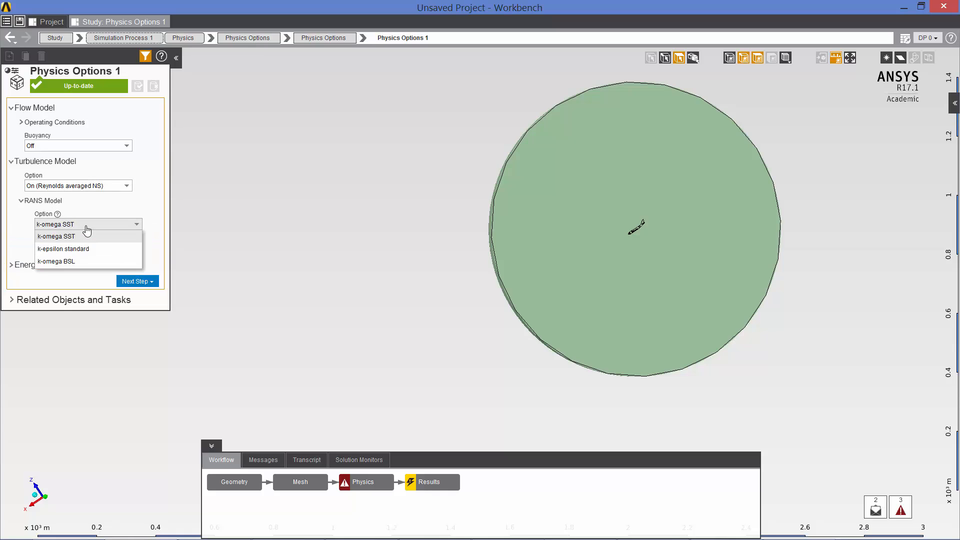
click(63, 249)
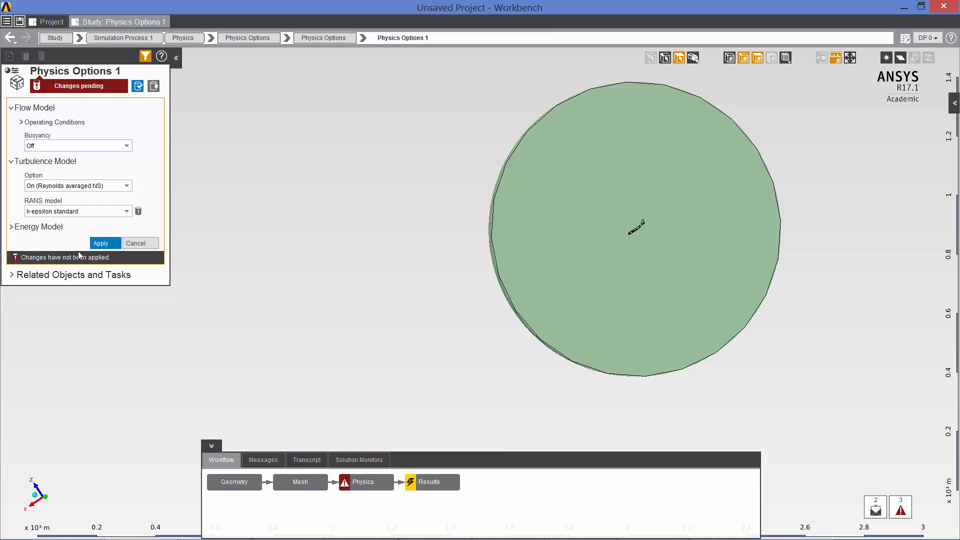
click(100, 243)
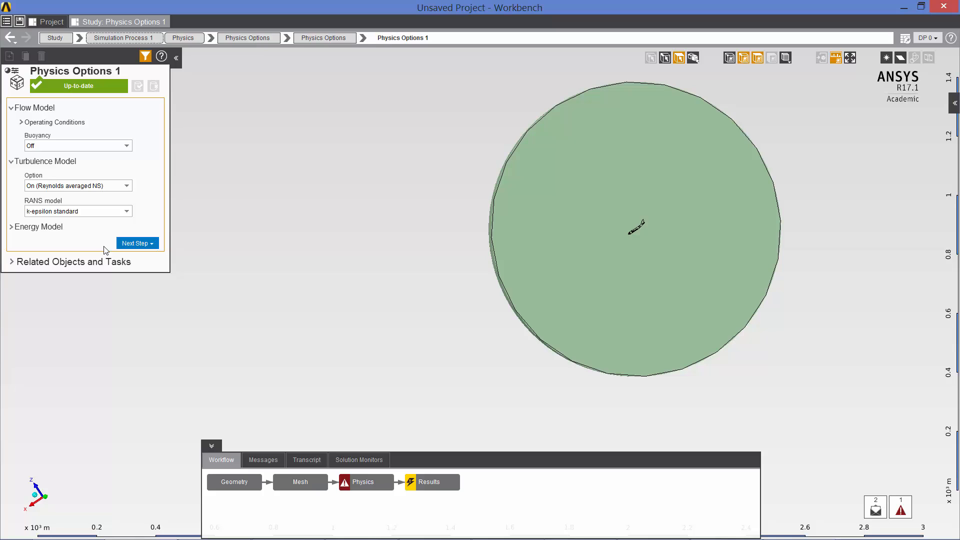
mouse_move(188, 18)
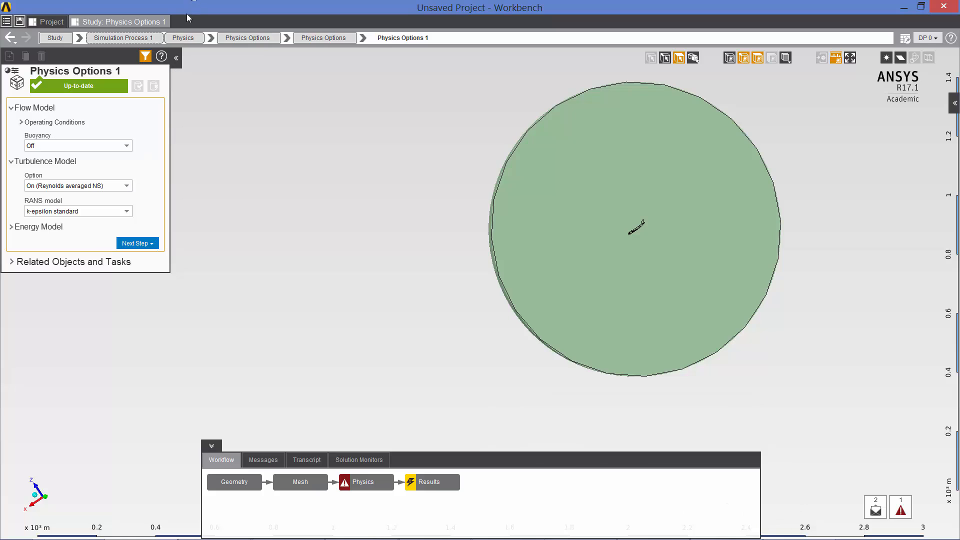
- Select the flat enclosure face and add a Symmetry fluid flow condition on it
click(183, 37)
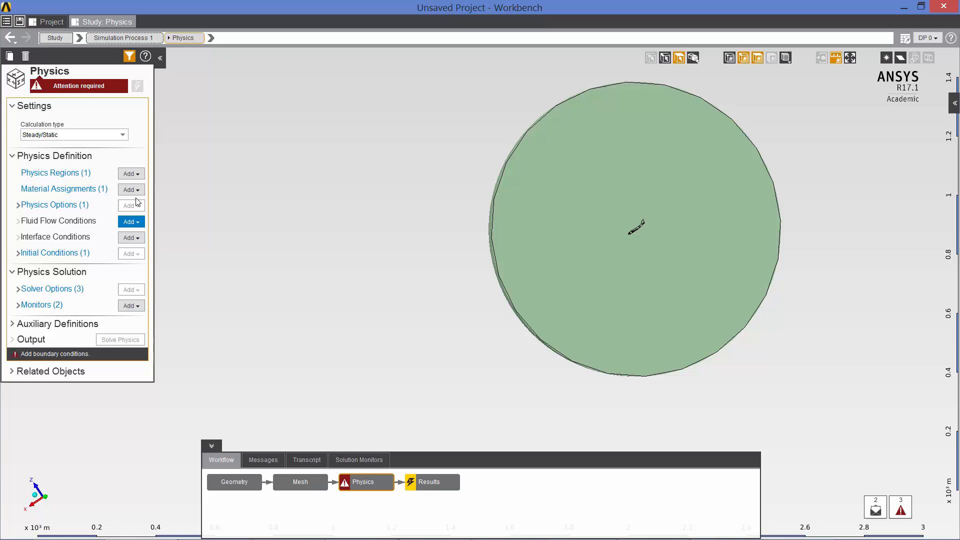
mouse_move(495, 208)
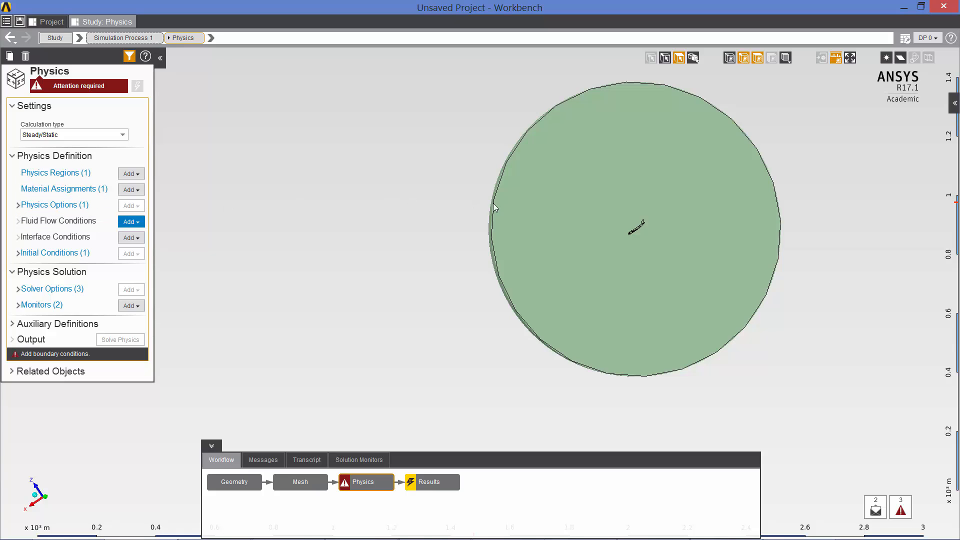
click(554, 200)
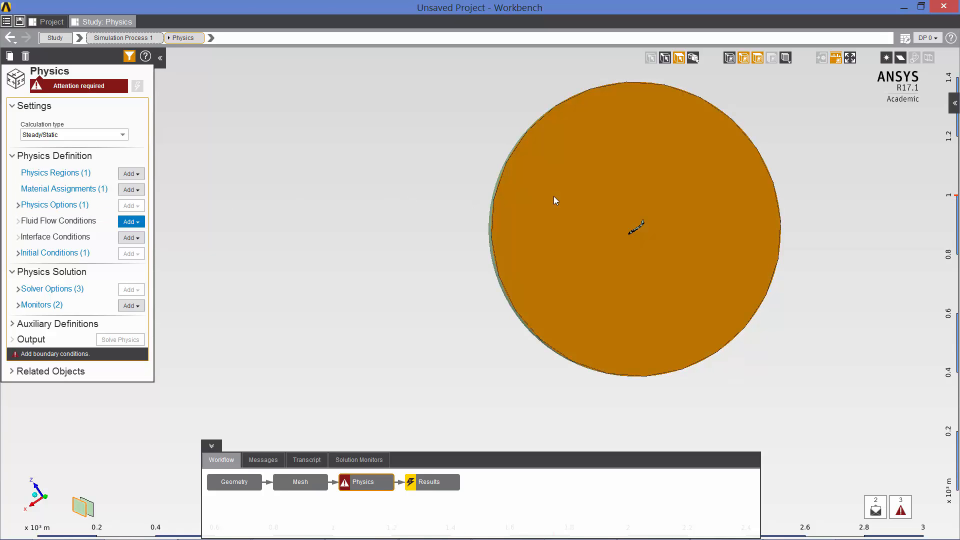
right_click(555, 200)
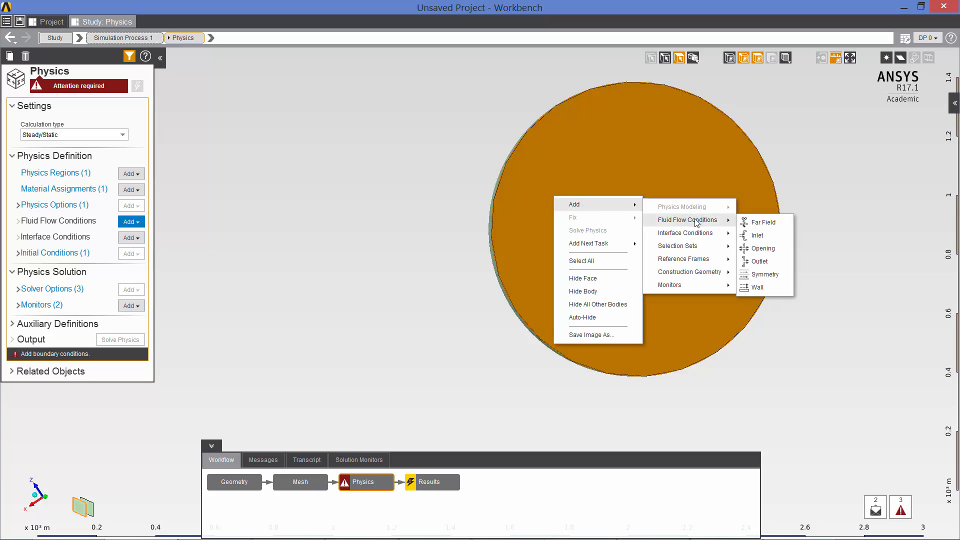
mouse_move(762, 248)
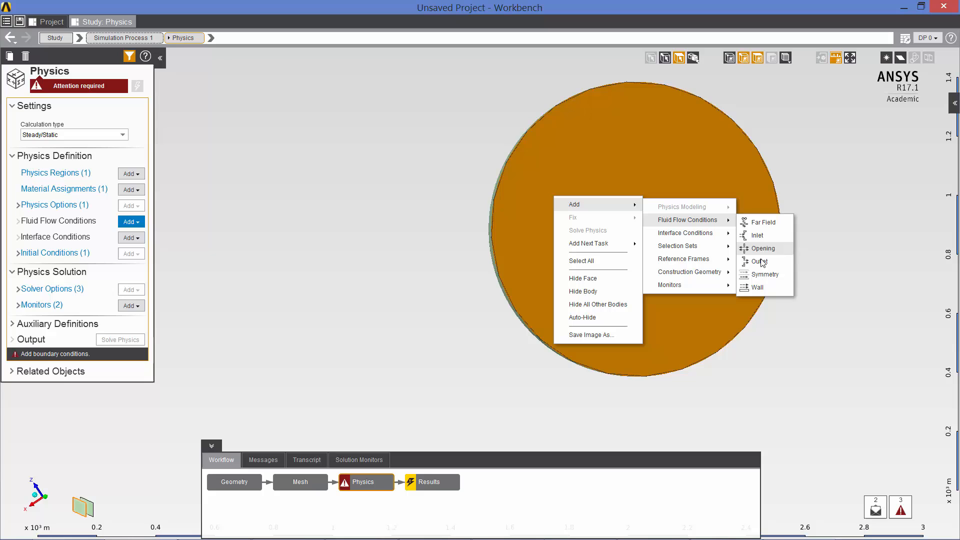
mouse_move(764, 274)
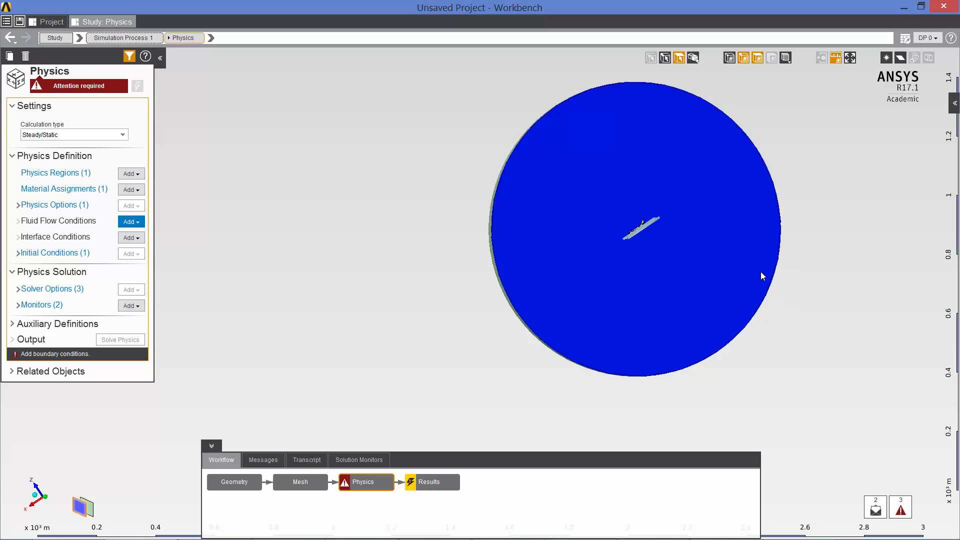
click(130, 221)
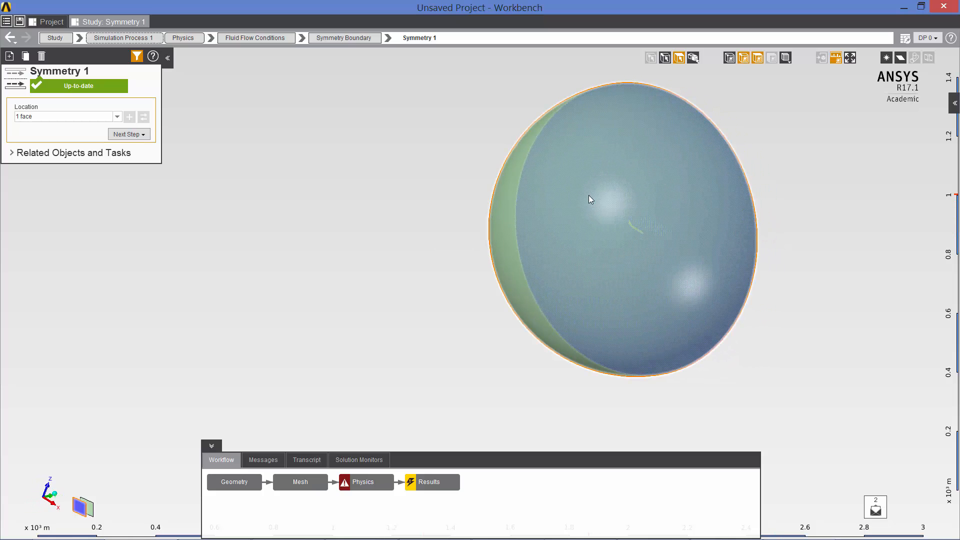
- Add Far Field 1 and pick the outer sphere face as its location
right_click(589, 200)
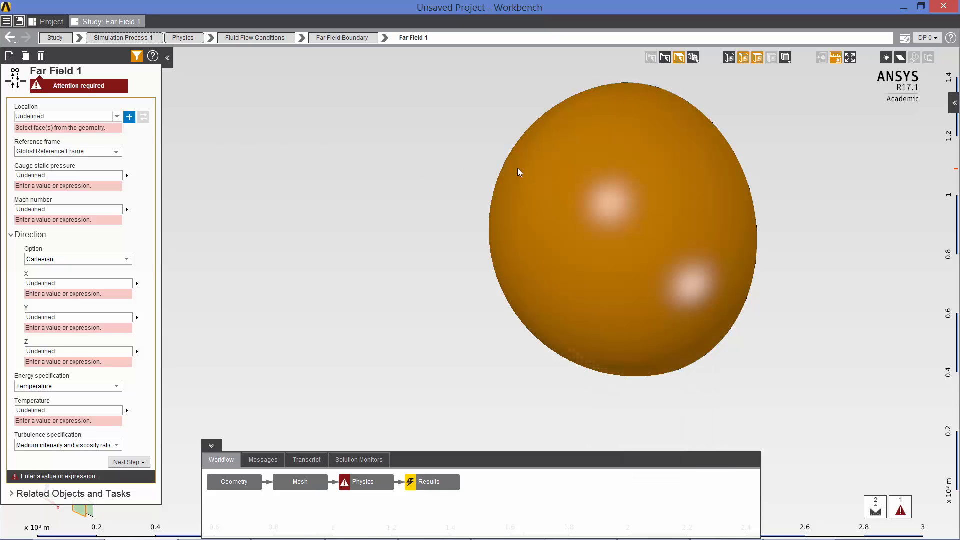
click(129, 118)
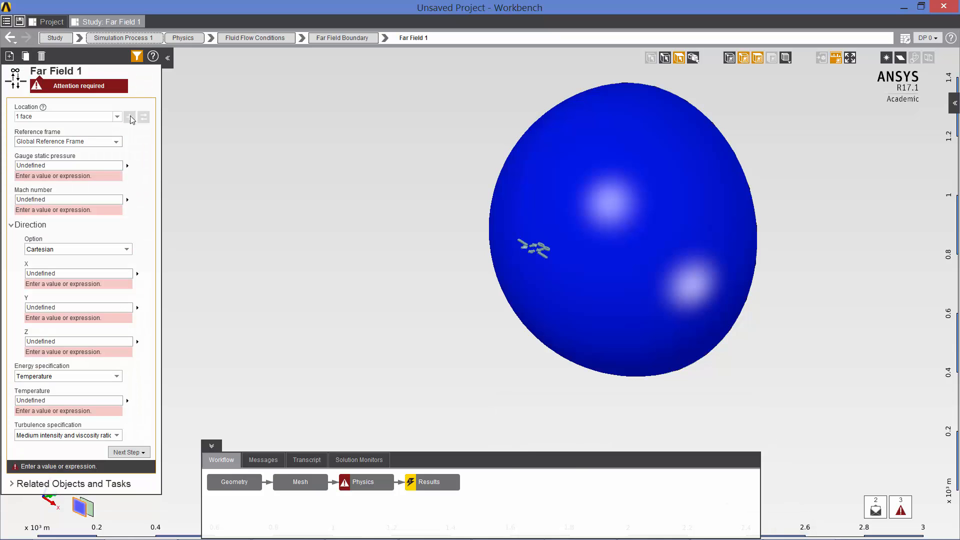
- Enter far-field gauge pressure -81645 Pa, Mach 0.85 and flow direction (-1,0,0)
click(67, 165)
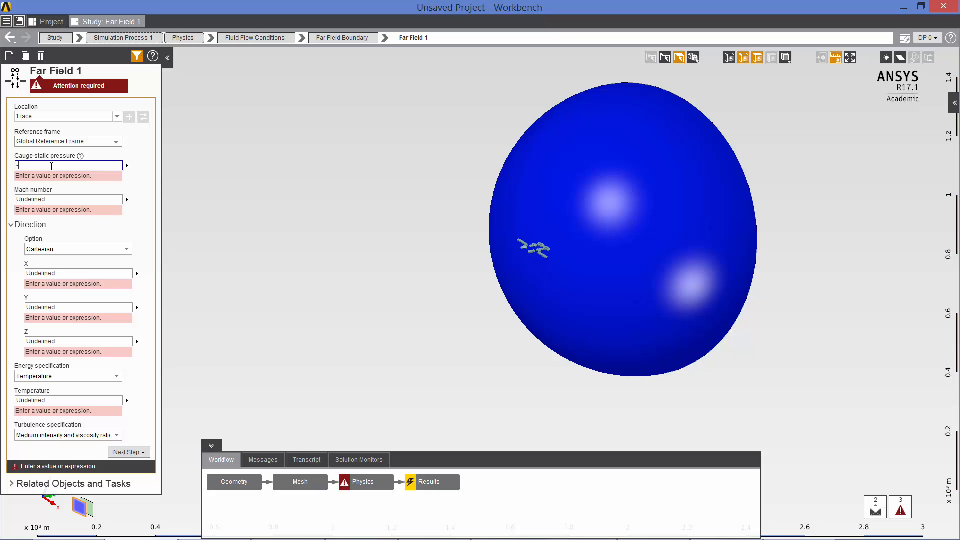
text(-81645)
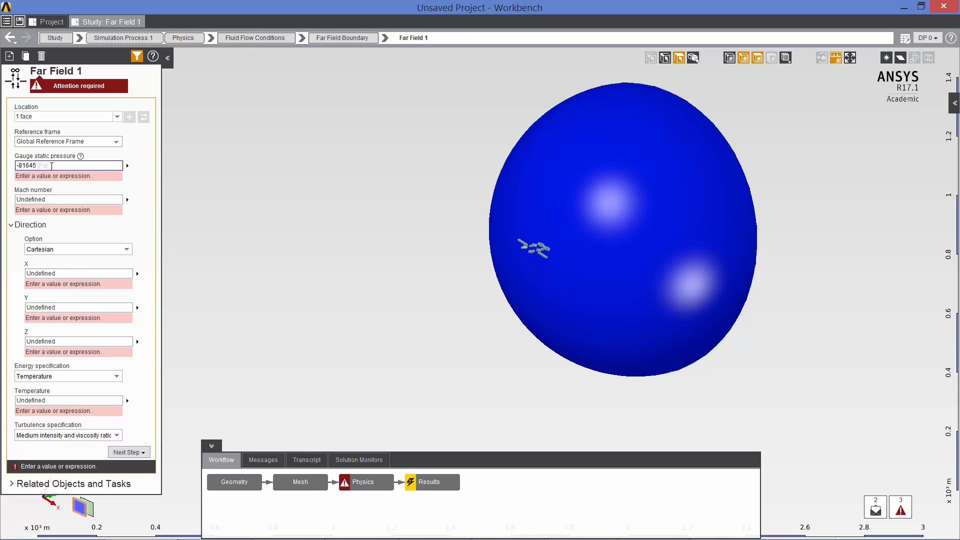
mouse_move(55, 193)
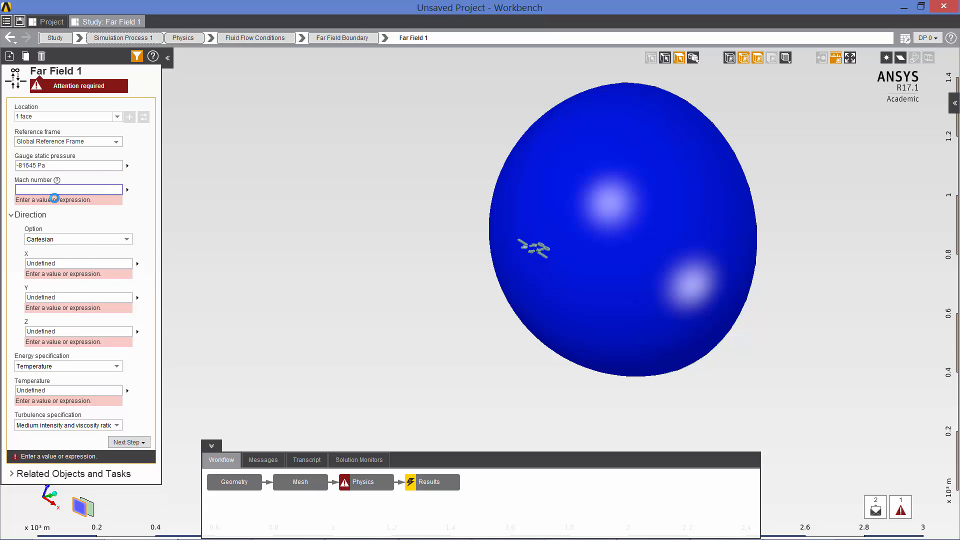
text(0.85)
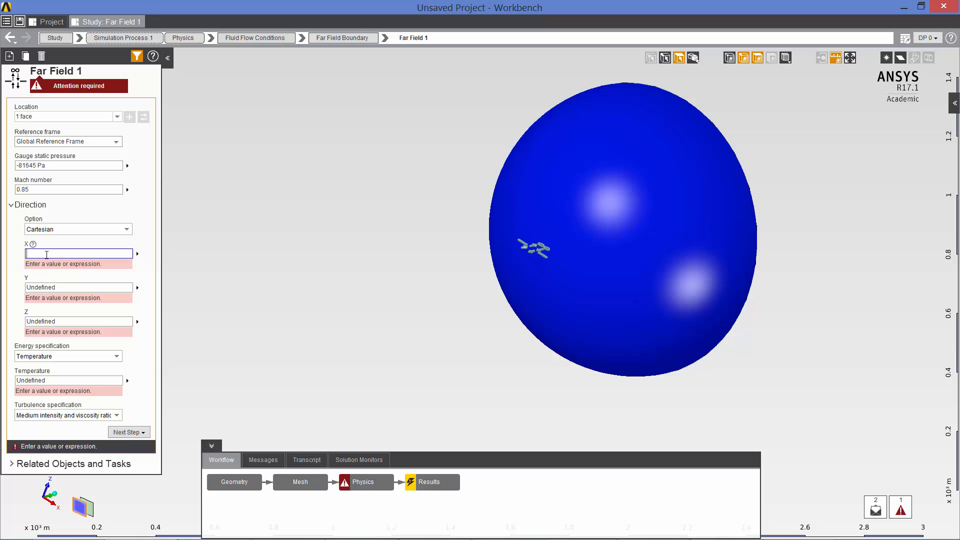
text(-1)
click(79, 321)
text(0)
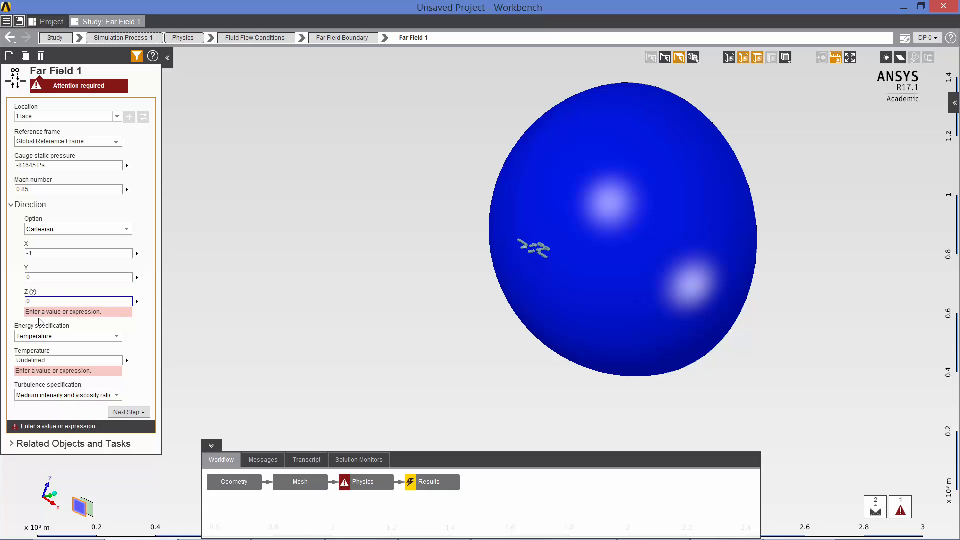
- Set far-field temperature -56.5 C and Low intensity and viscosity ratio turbulence
click(67, 350)
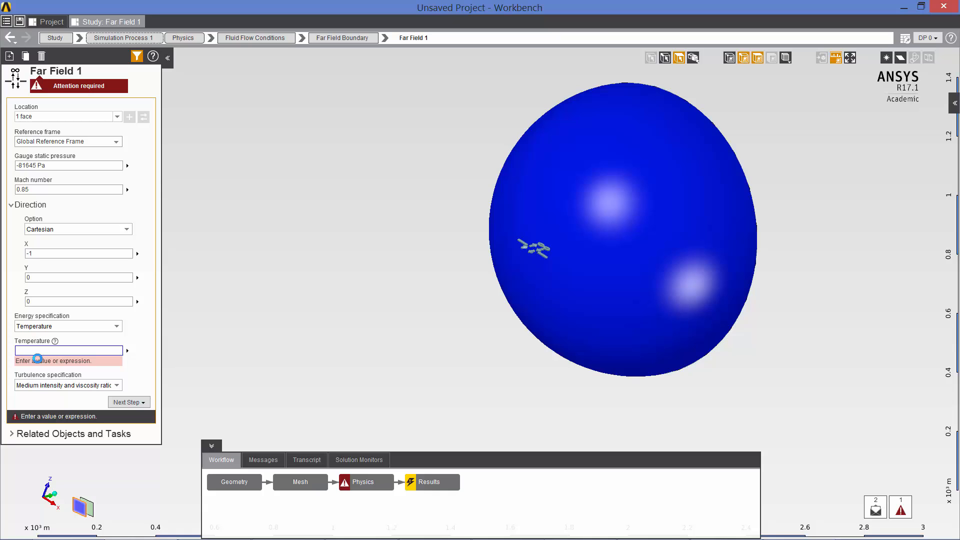
text(1)
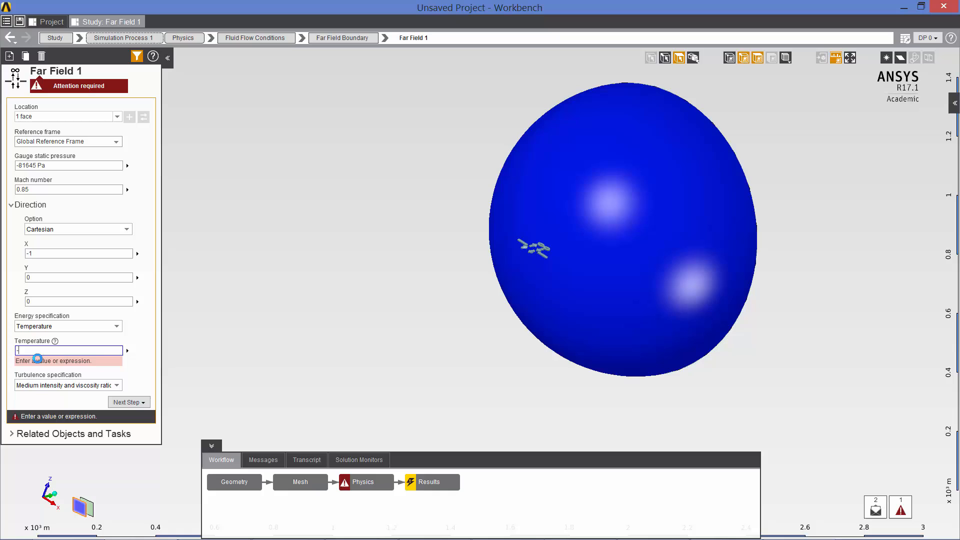
text(-56.5)
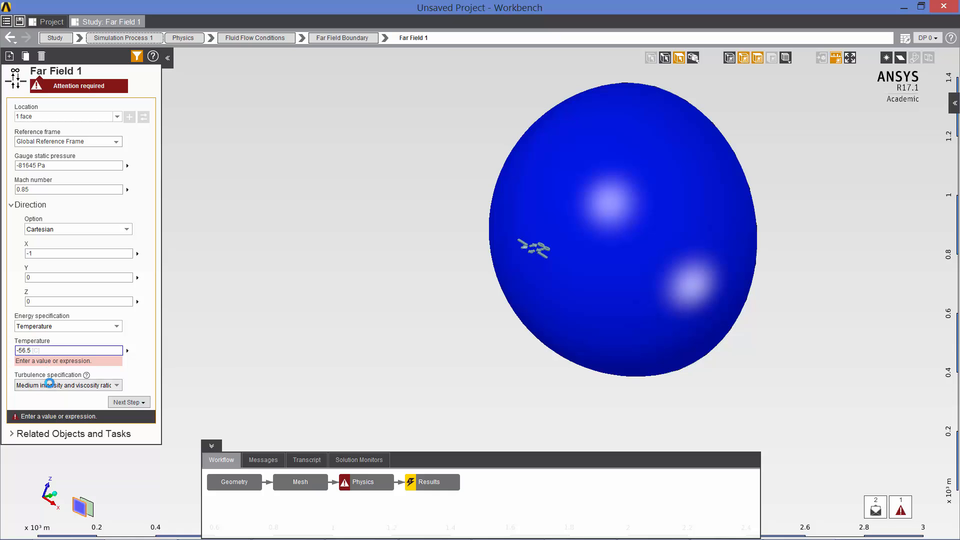
click(116, 375)
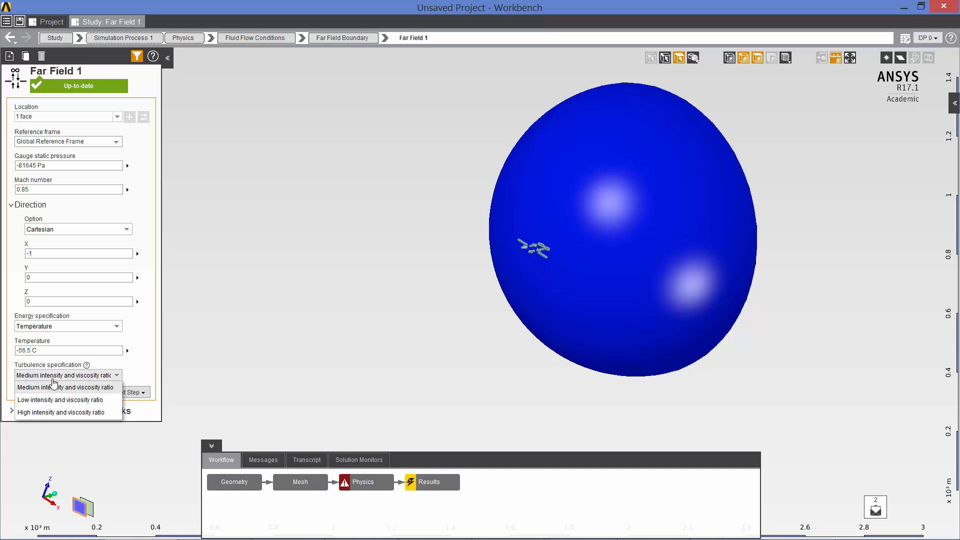
click(60, 400)
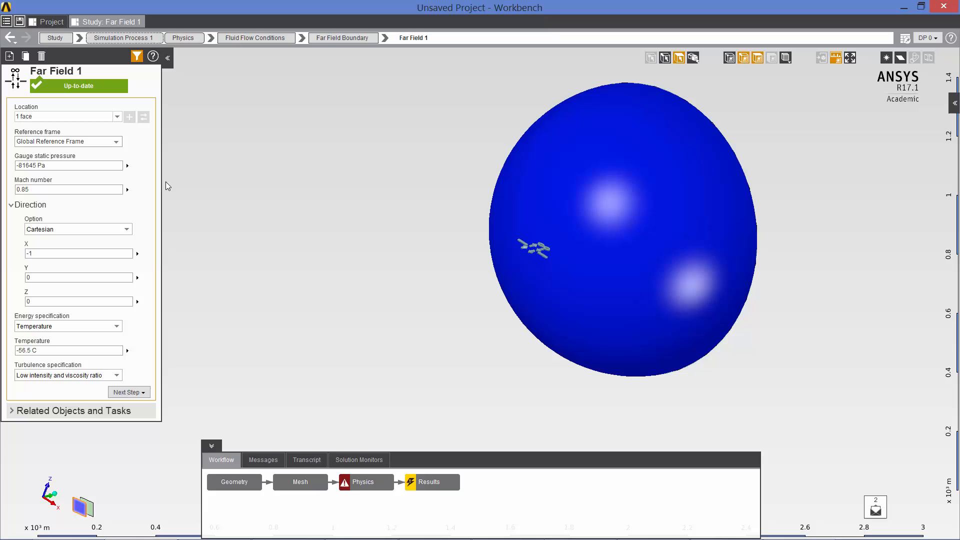
- Add a Wall fluid flow condition as the third boundary and return to Physics
click(256, 37)
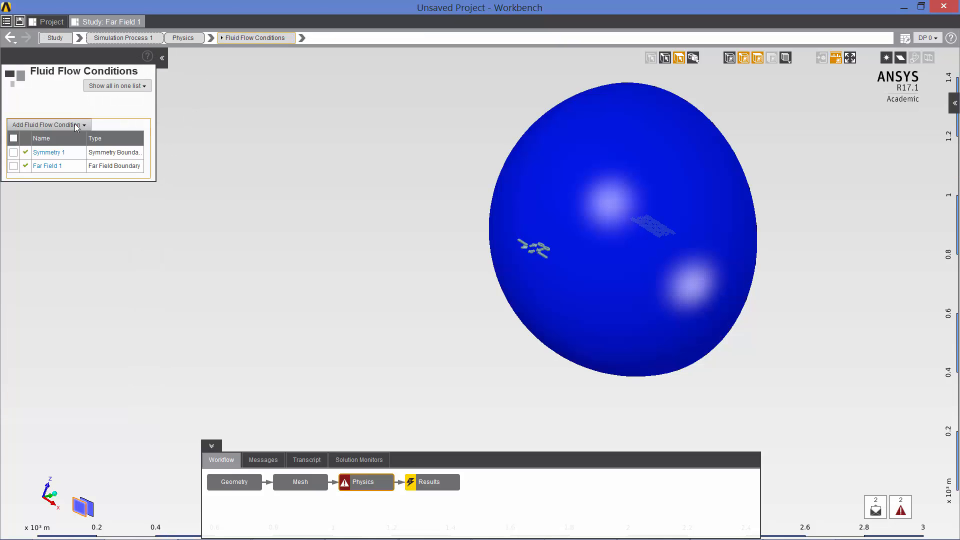
click(47, 124)
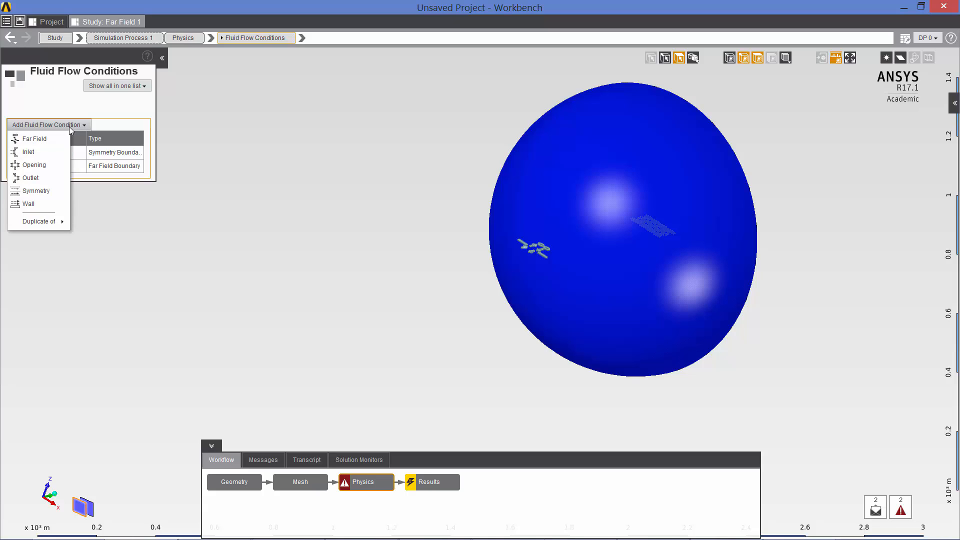
mouse_move(28, 203)
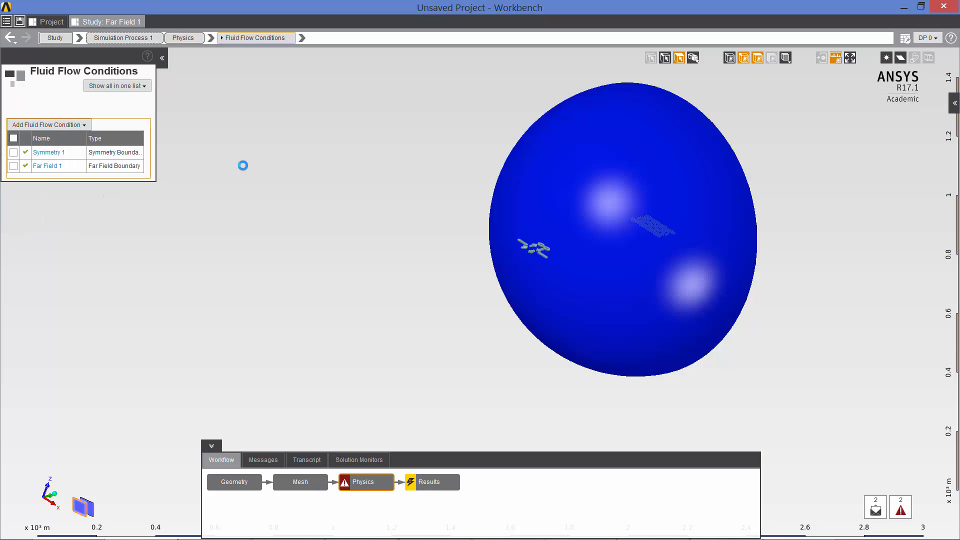
click(49, 126)
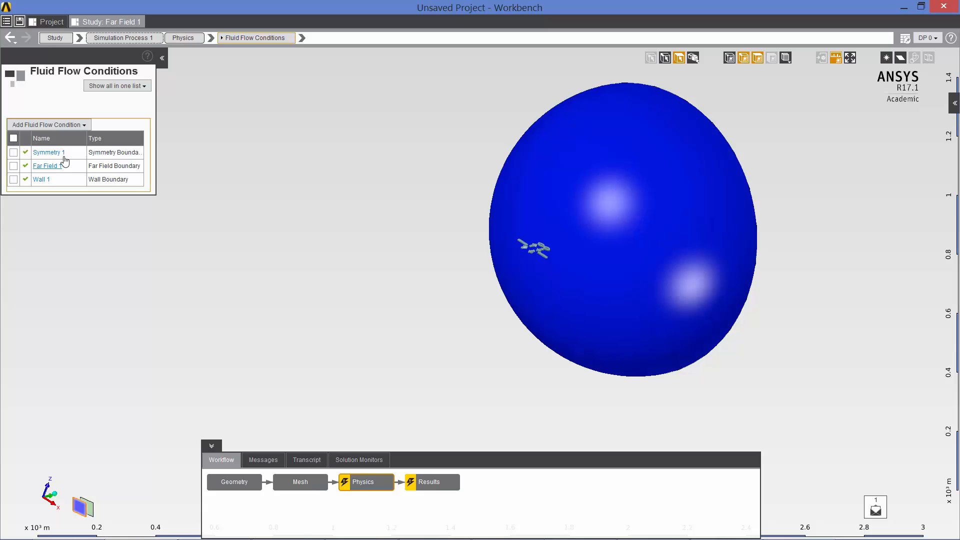
click(182, 37)
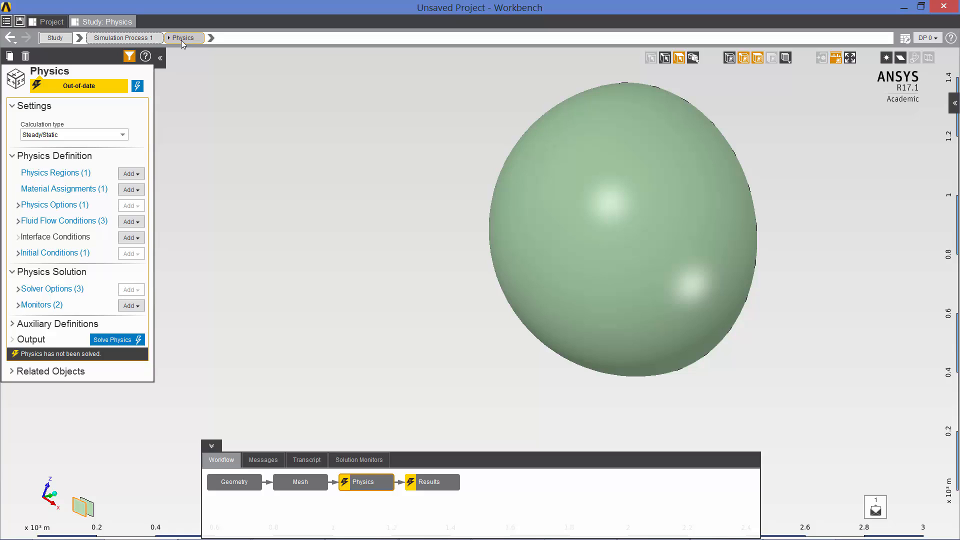
mouse_move(182, 37)
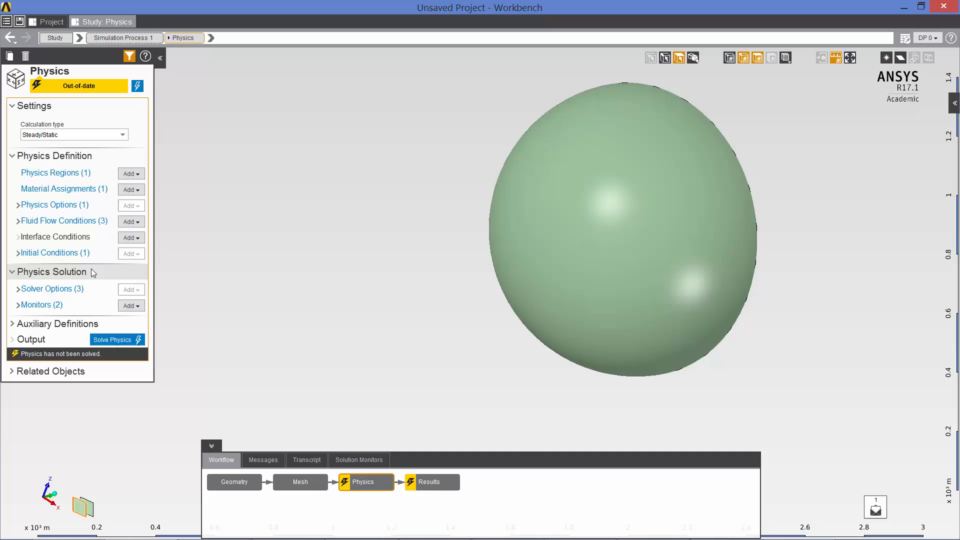
- In Solver Settings 1 numerical controls choose SIMPLE pressure-velocity coupling
click(48, 288)
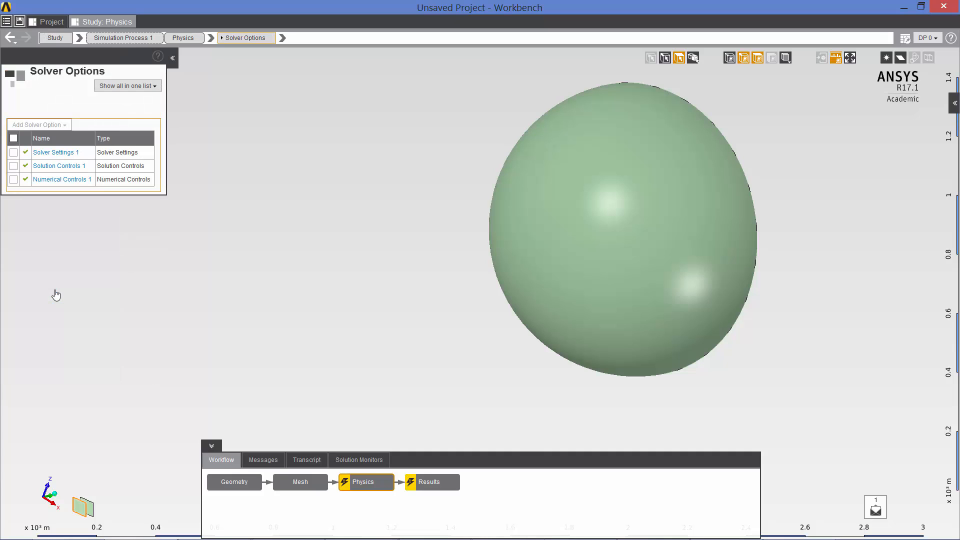
click(56, 152)
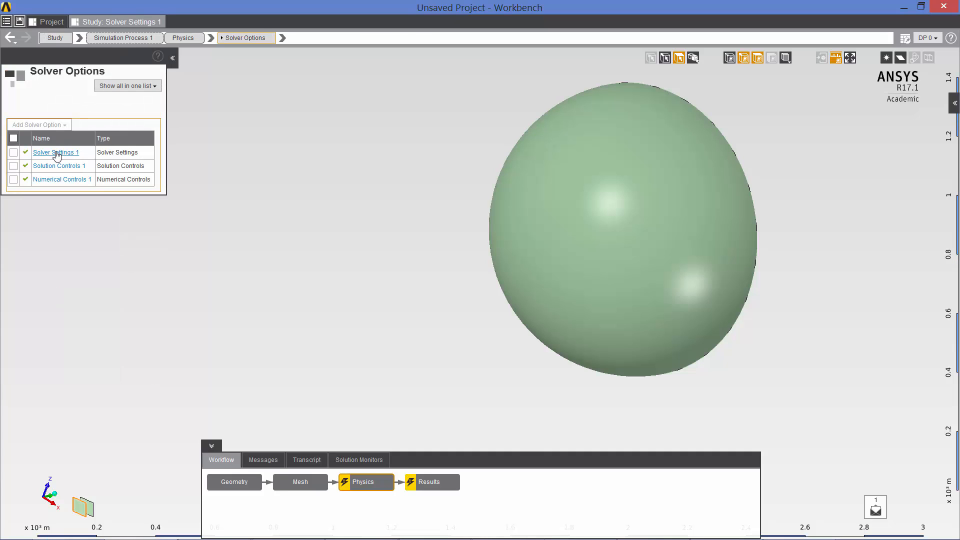
click(56, 152)
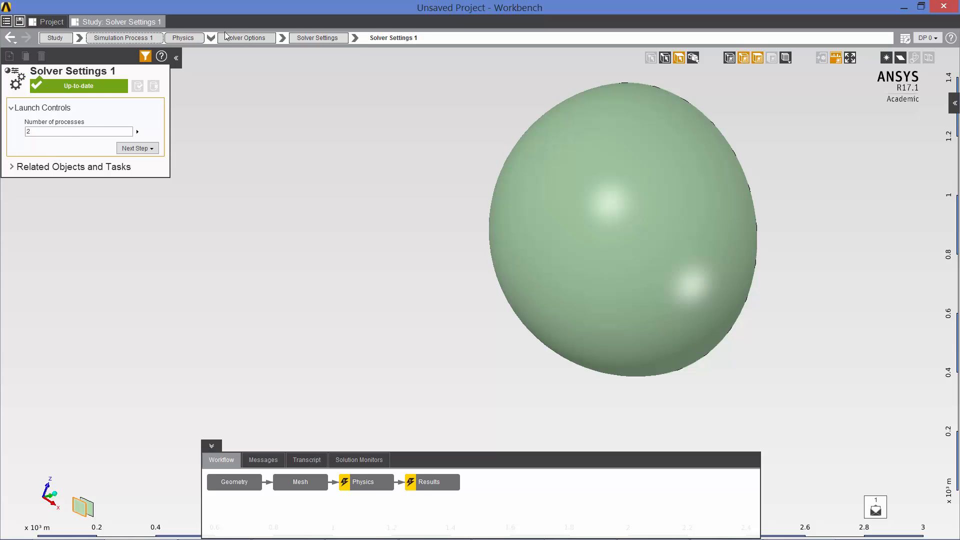
click(246, 37)
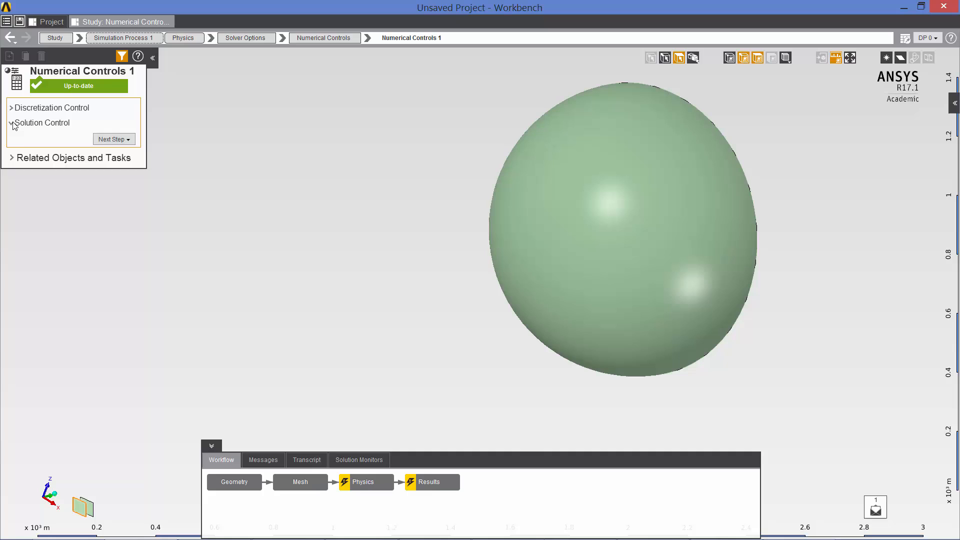
click(11, 122)
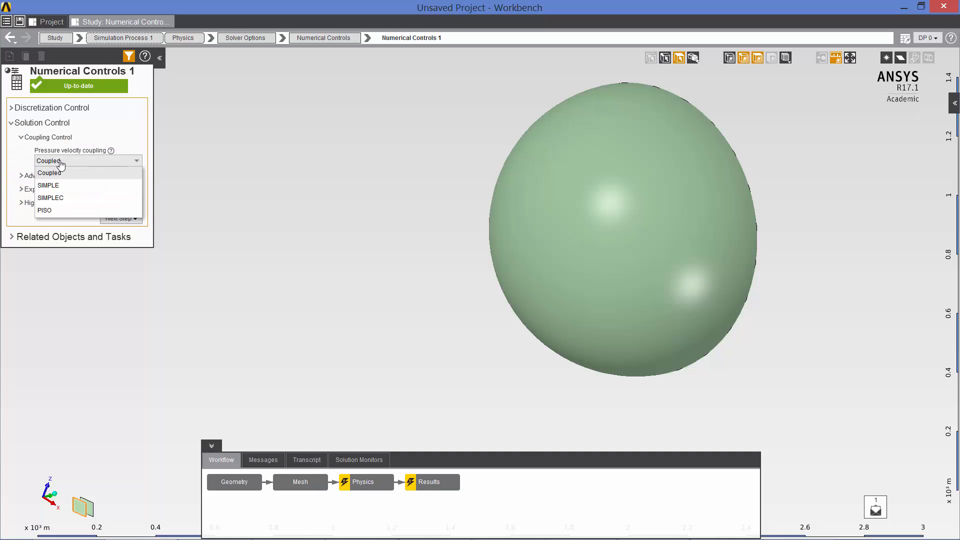
click(48, 185)
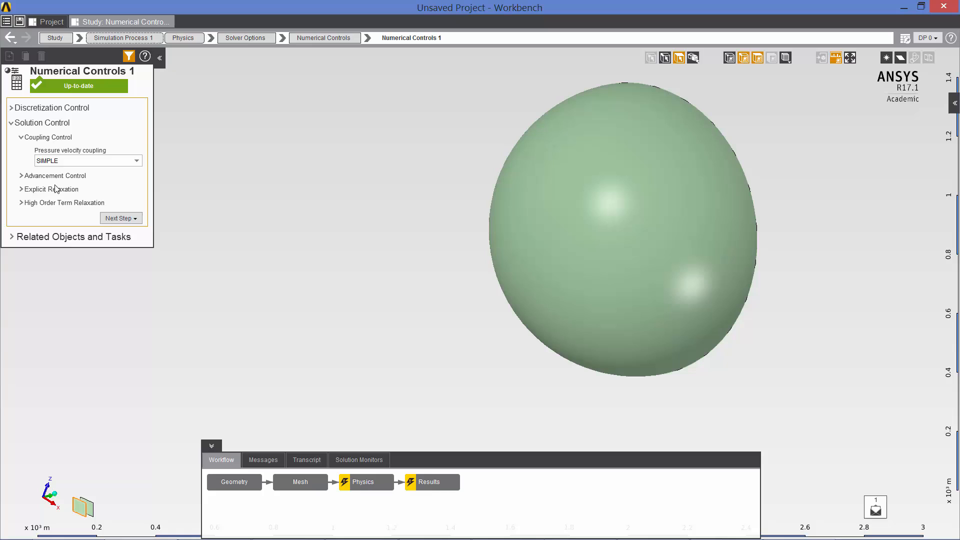
- Set the velocity explicit relaxation factor to 0.5 and return to Physics
click(21, 189)
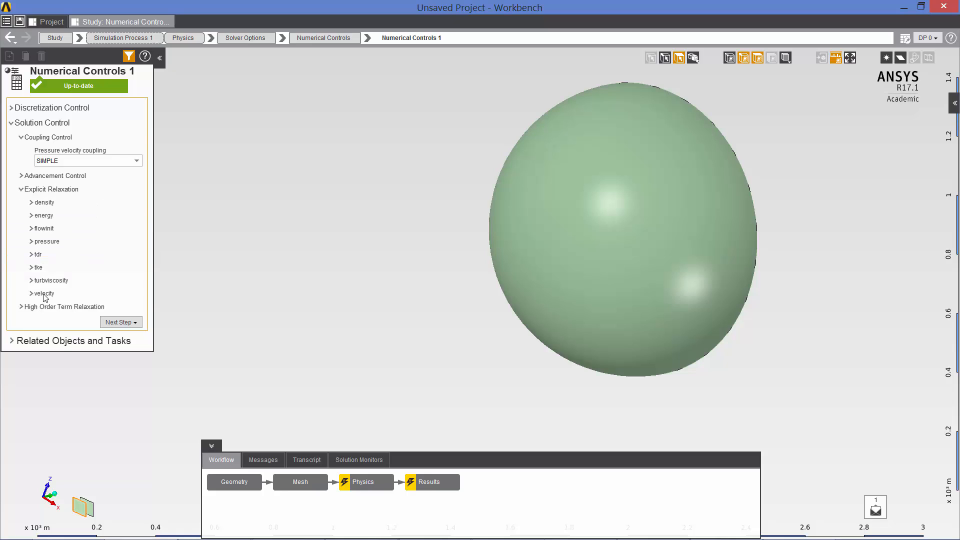
click(44, 293)
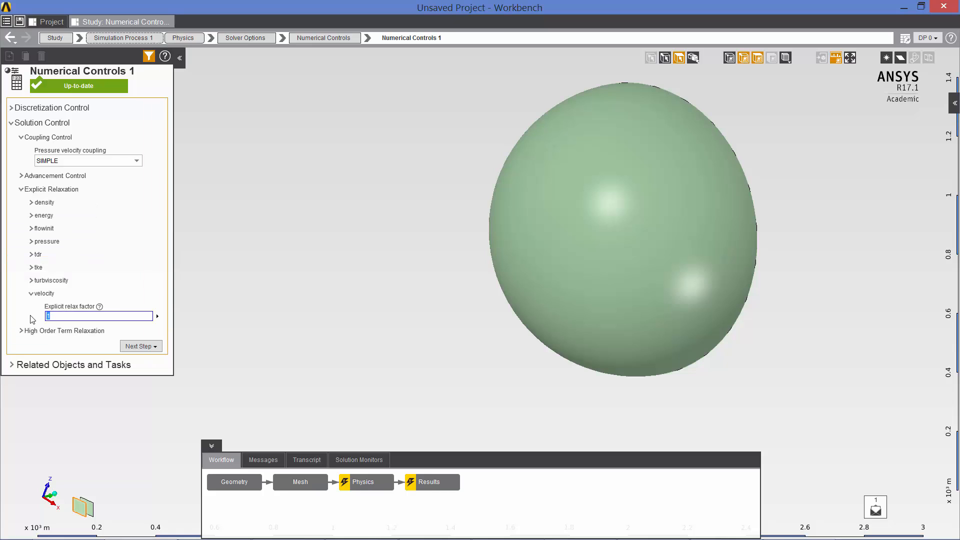
text(0.5)
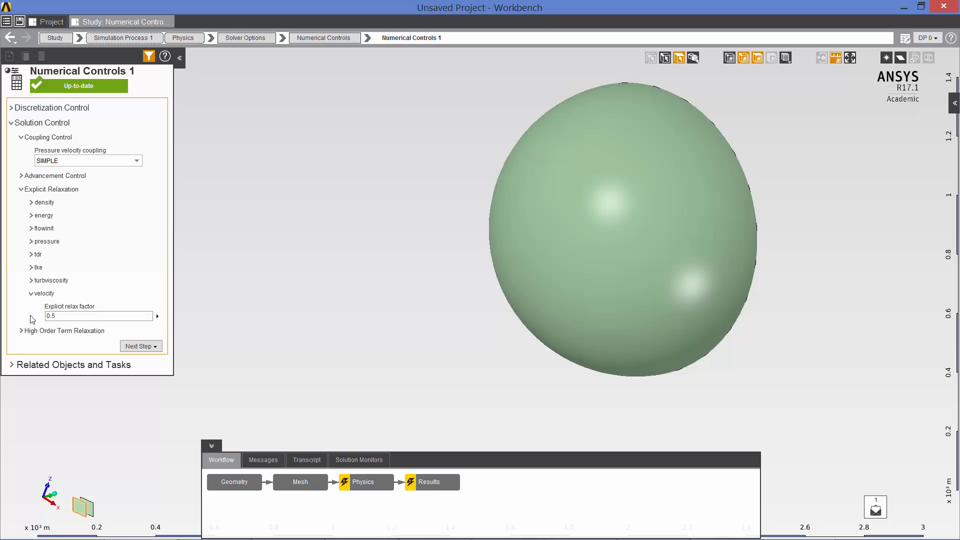
click(183, 37)
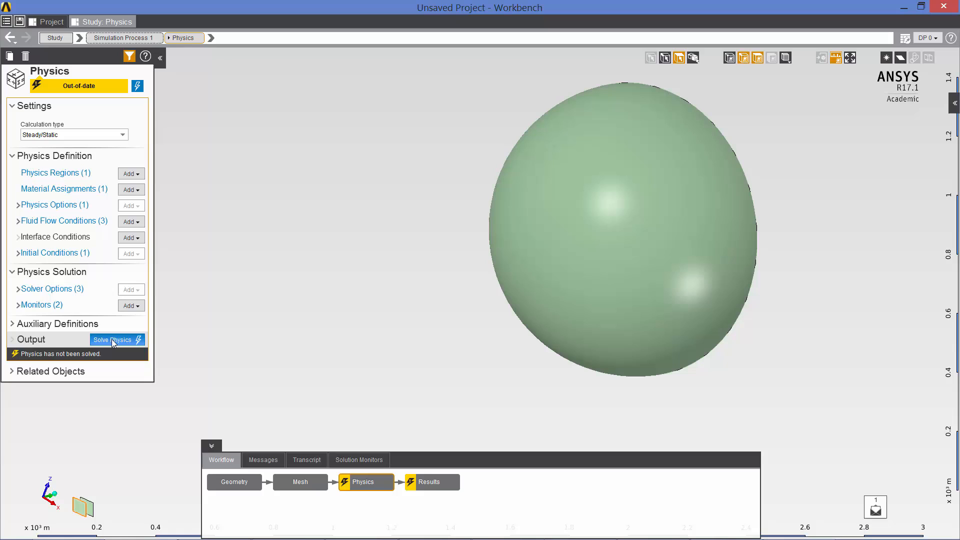
- Start Solve Physics to run the flow simulation
click(112, 340)
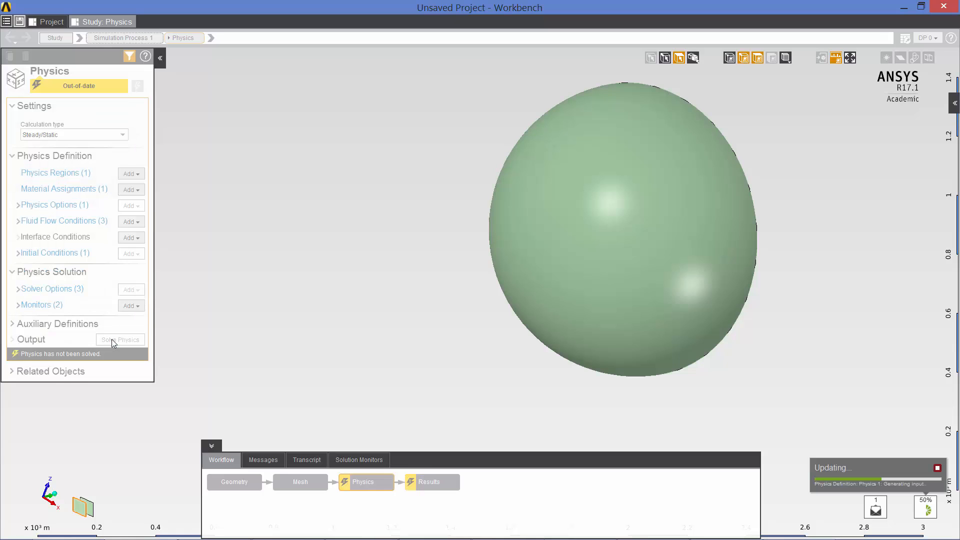
mouse_move(293, 350)
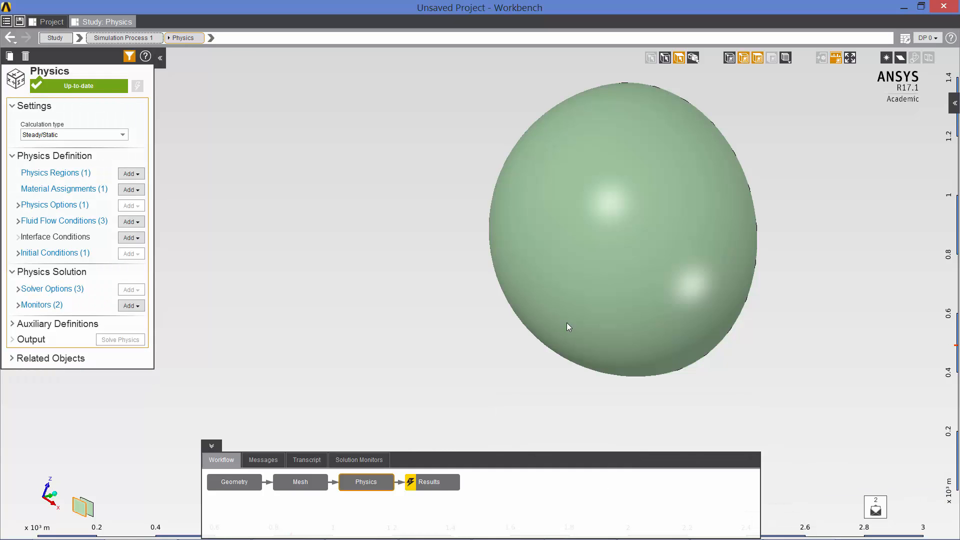
mouse_move(174, 126)
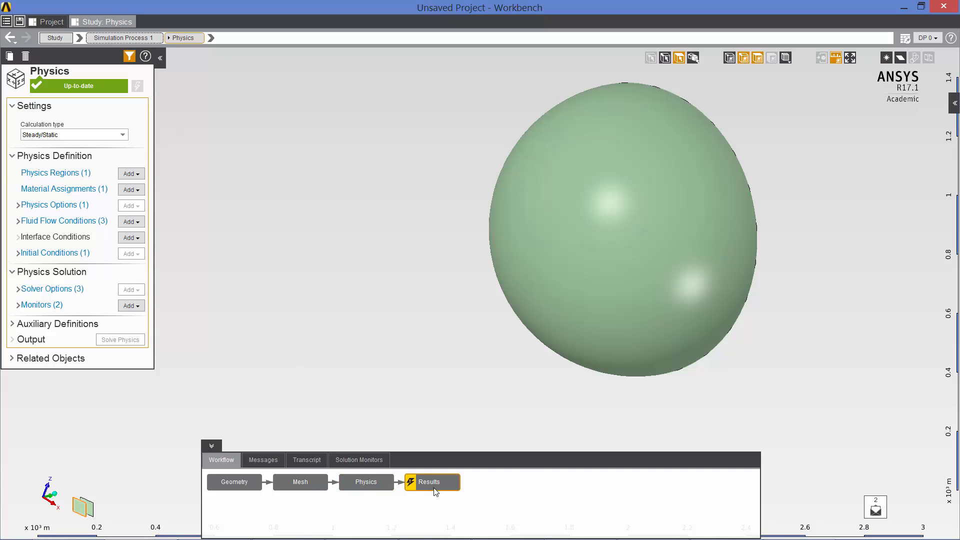
- Evaluate the results, view the Velocity vector result, then return to the Results list
click(429, 482)
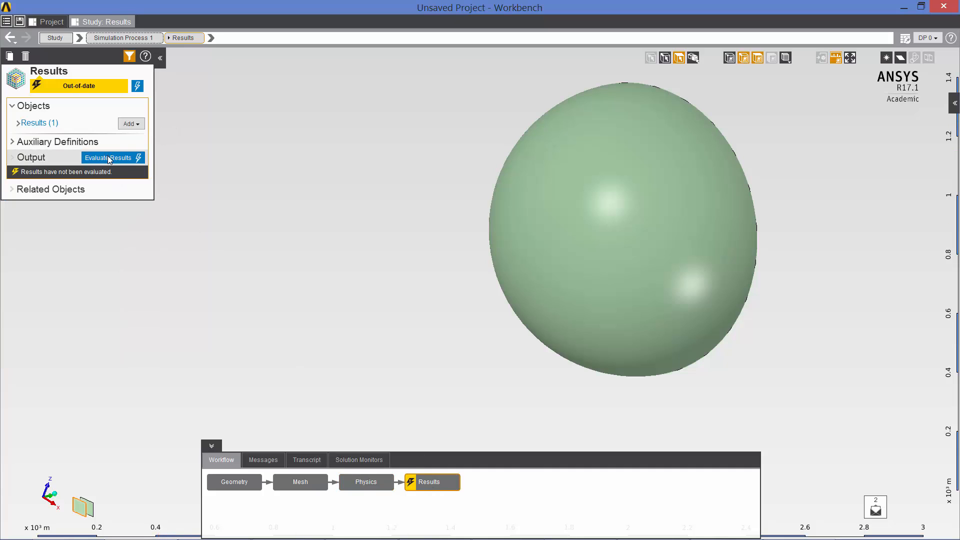
click(109, 157)
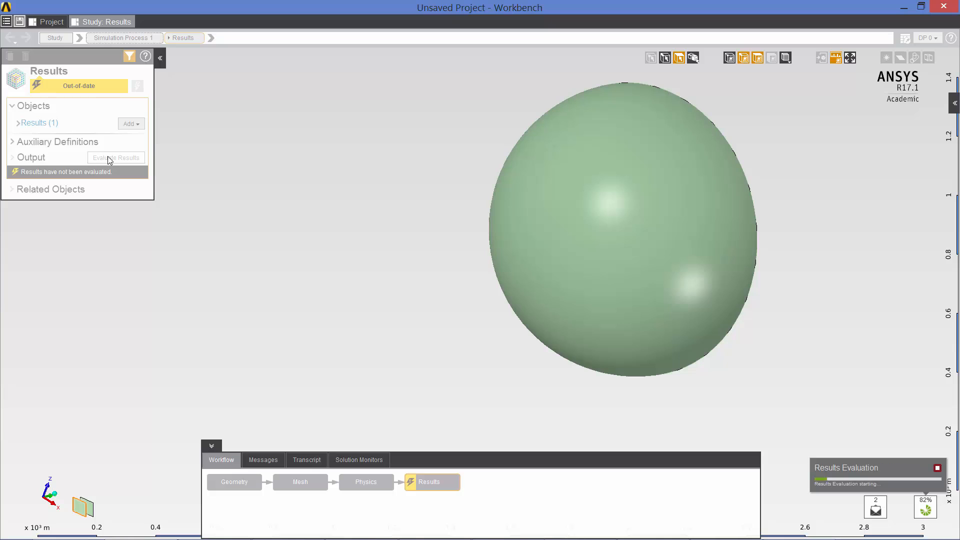
click(116, 157)
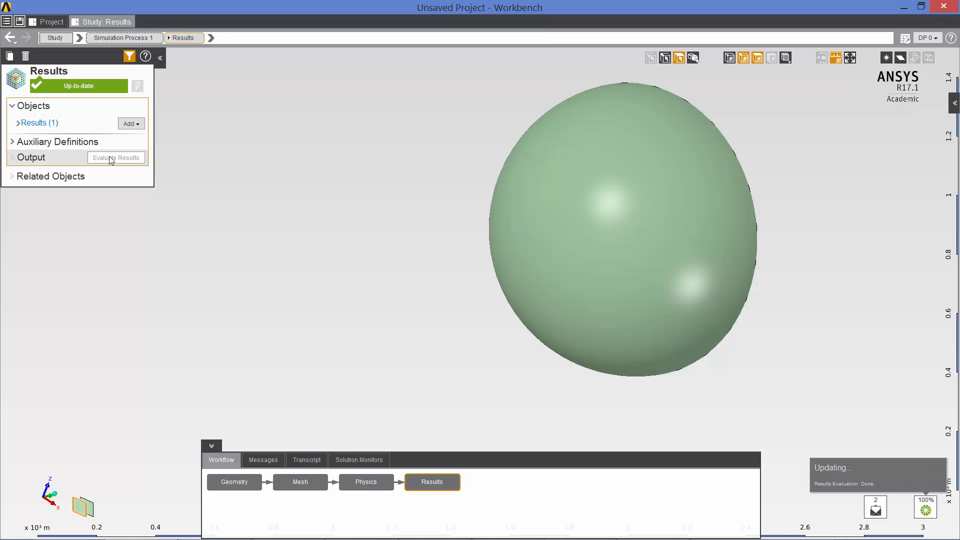
click(39, 123)
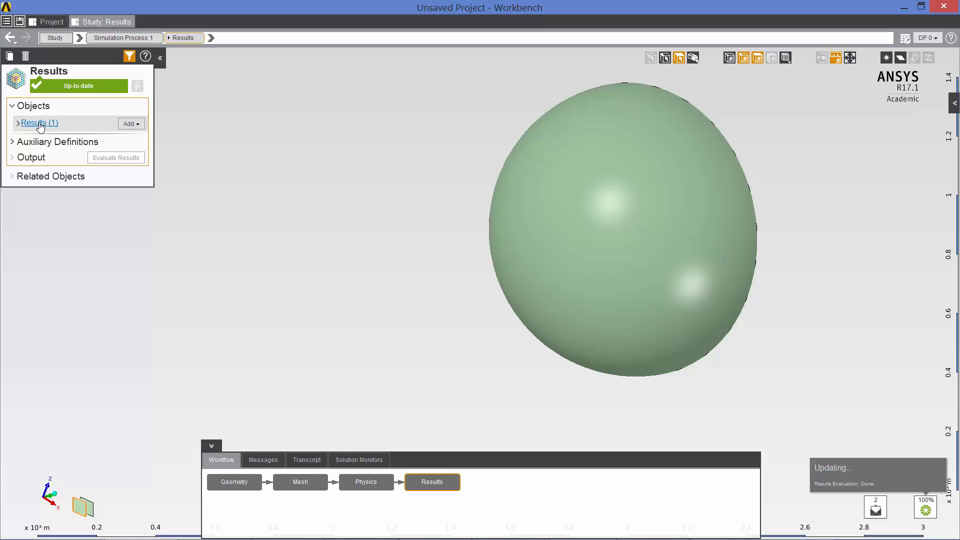
click(39, 123)
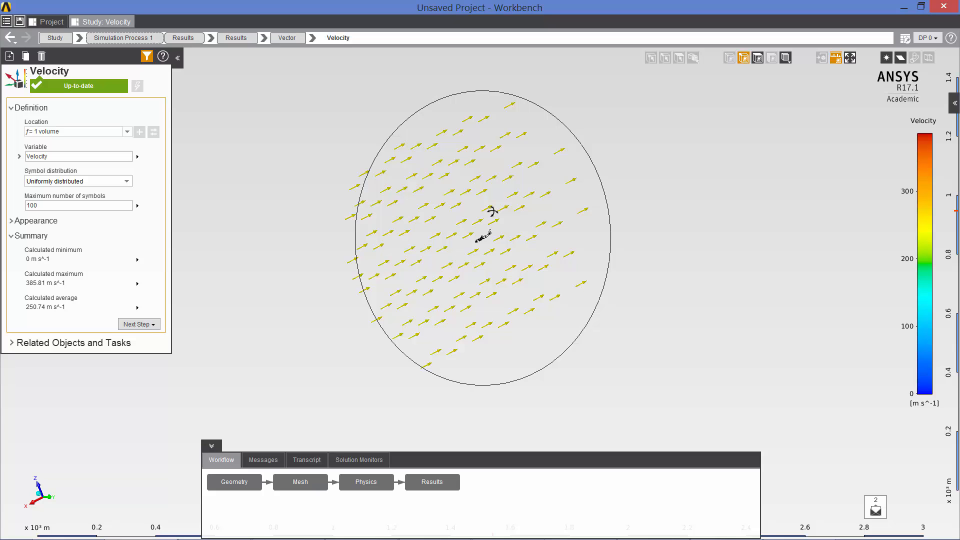
mouse_move(248, 28)
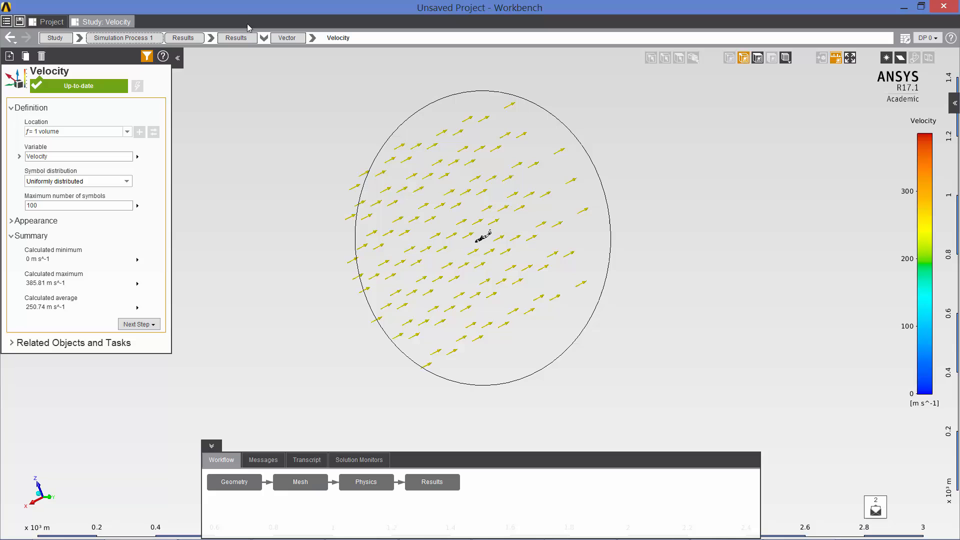
click(236, 37)
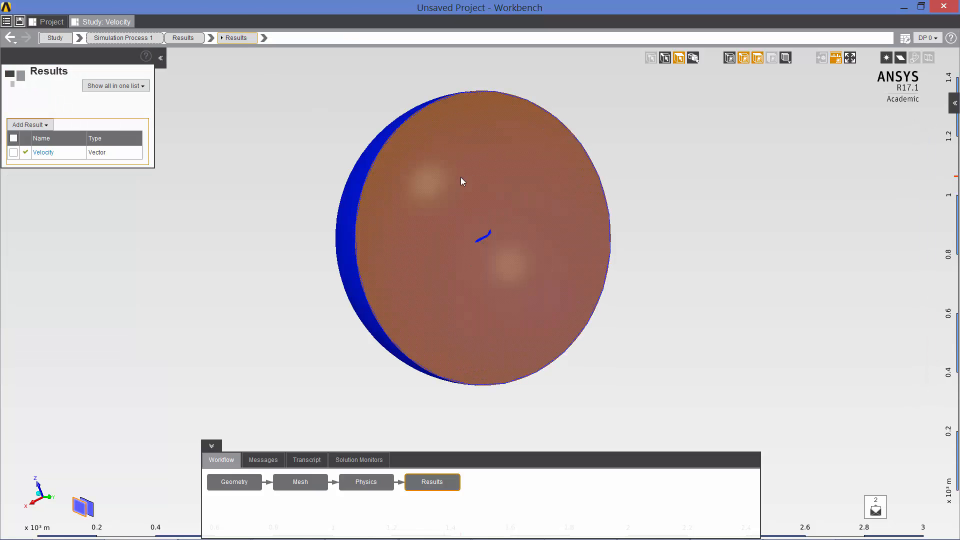
- Create and evaluate Contour 1 of Mach Number on the symmetry face, then return to Results
right_click(462, 182)
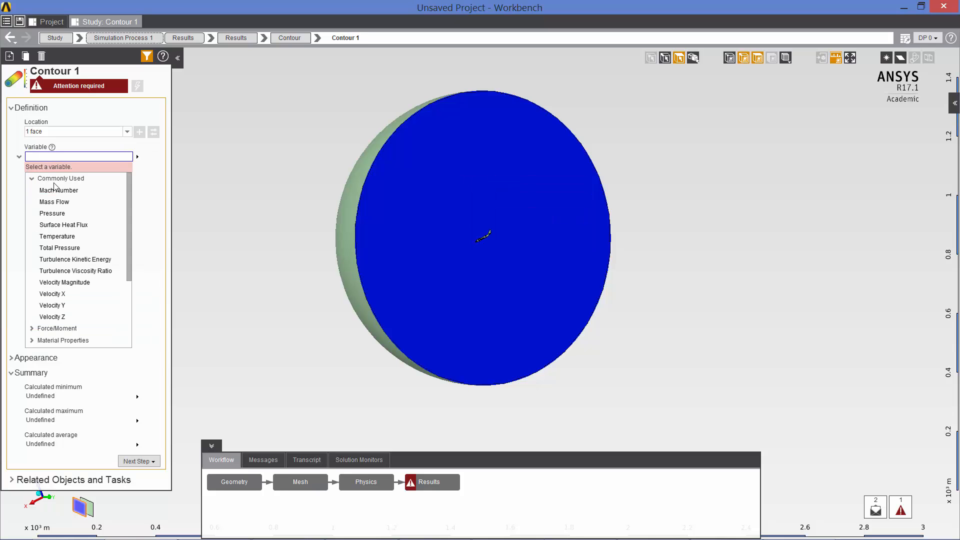
click(59, 190)
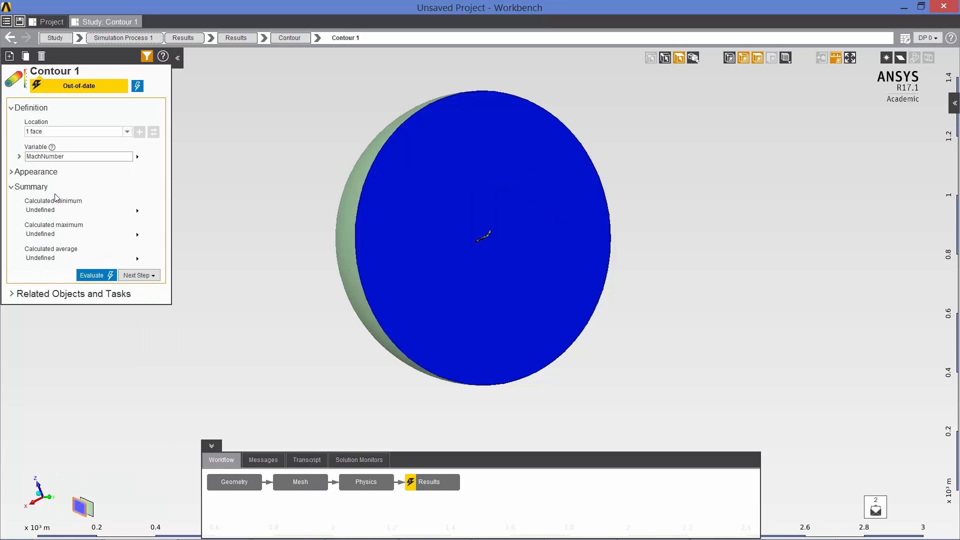
click(92, 275)
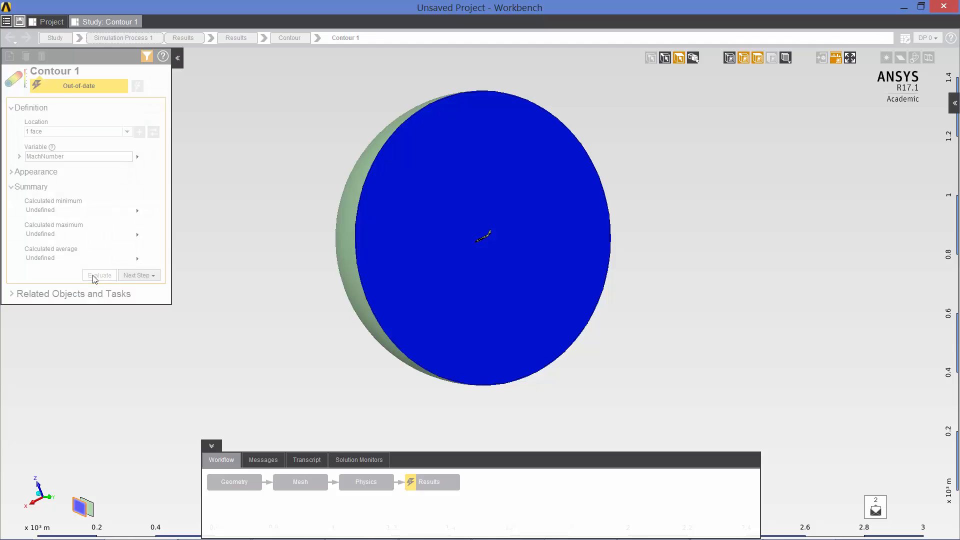
click(99, 274)
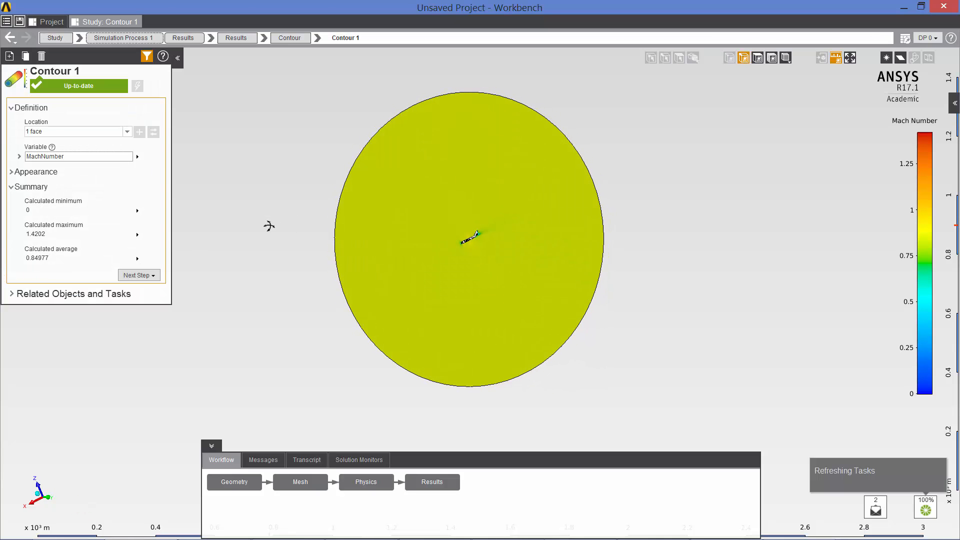
mouse_move(397, 222)
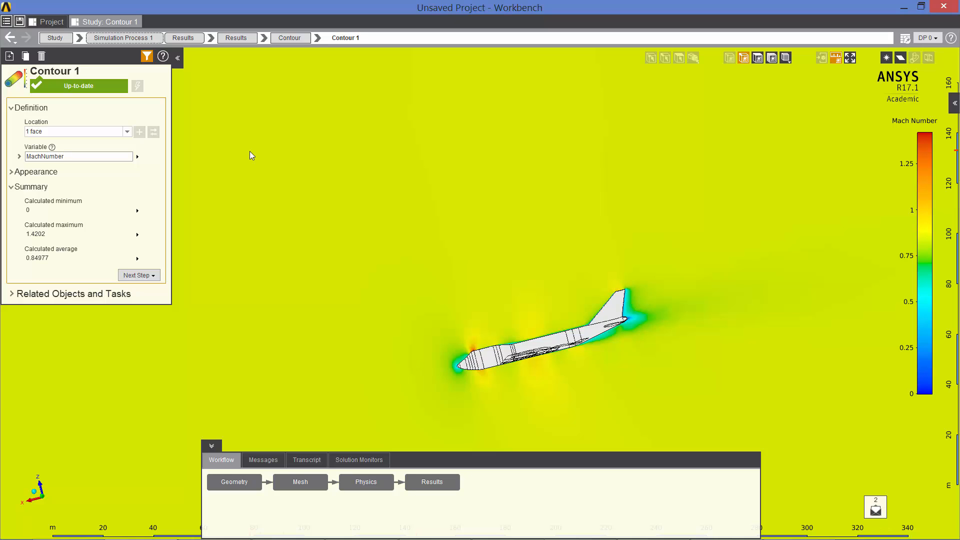
click(236, 37)
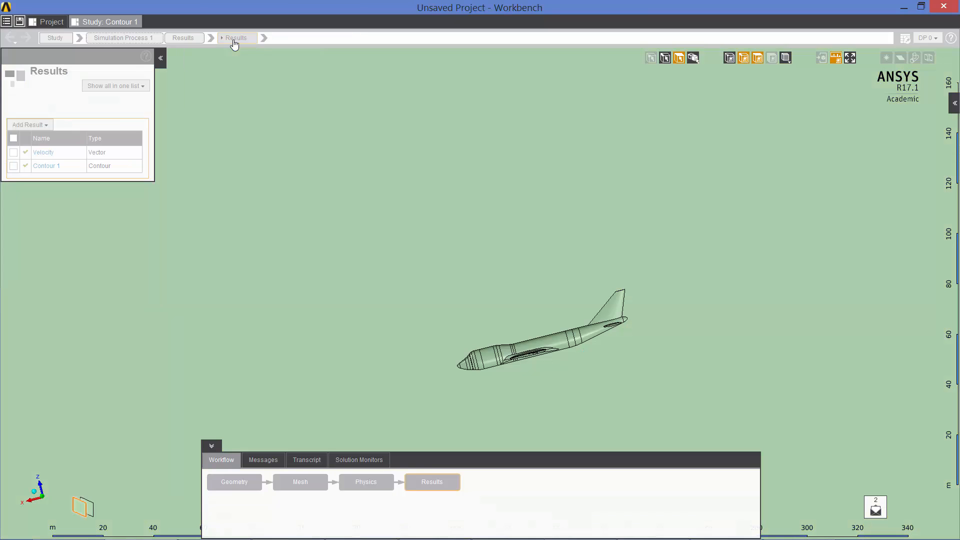
- Add a new contour result located on Wall 1, the aircraft surface
click(184, 37)
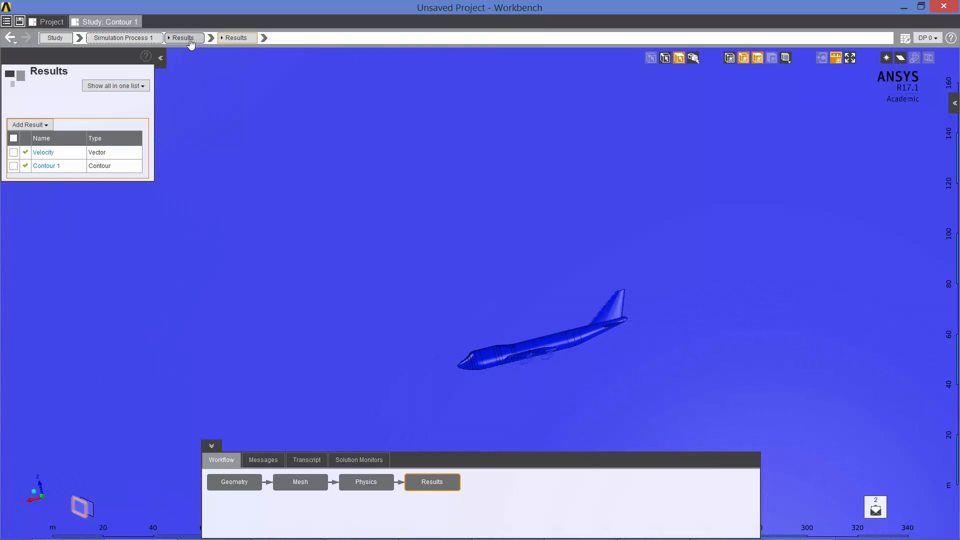
click(183, 37)
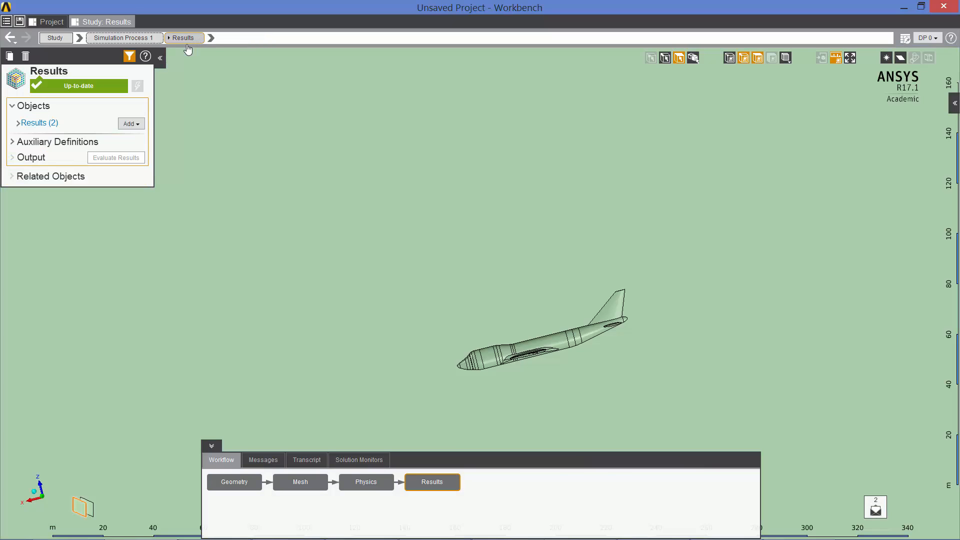
click(130, 123)
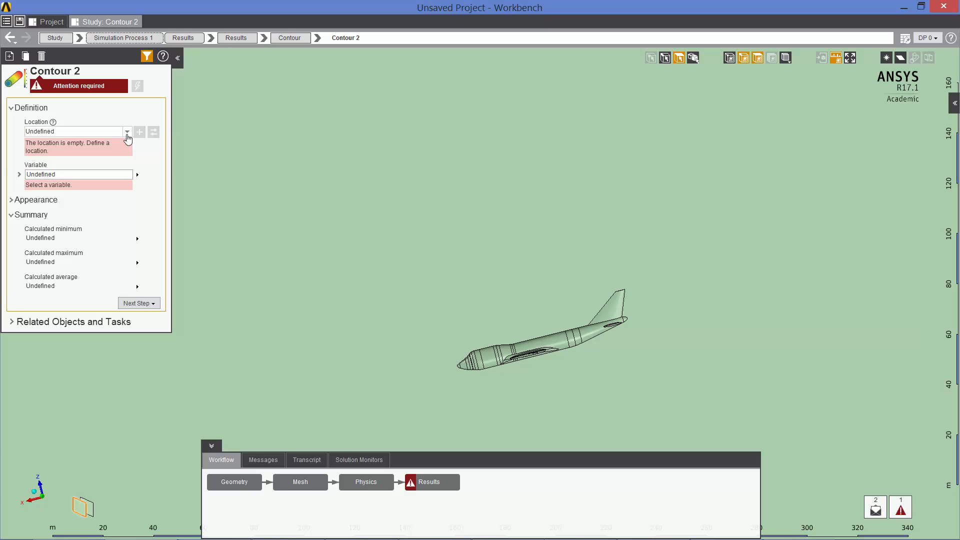
click(127, 132)
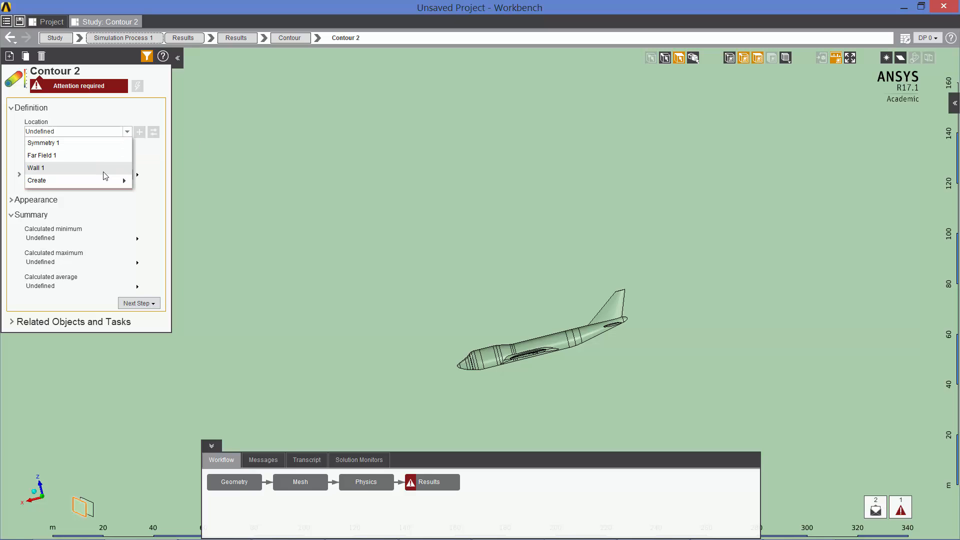
click(36, 167)
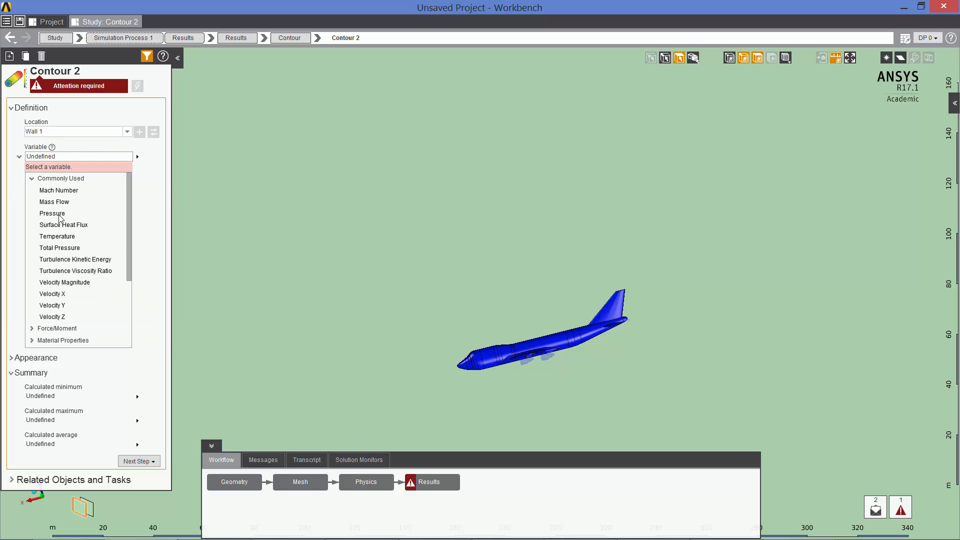
- Set the contour variable to Pressure and evaluate it (about -95507 to -70242 Pa)
click(52, 213)
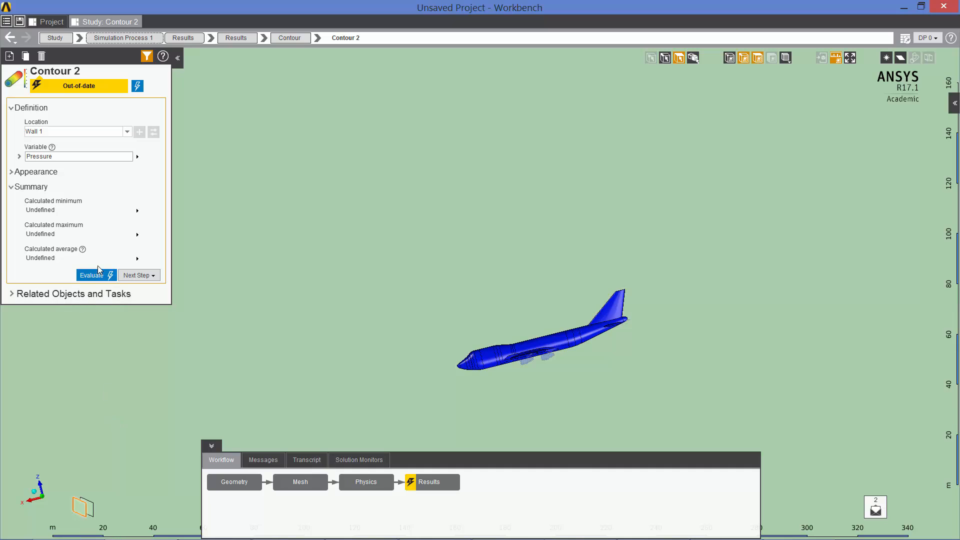
click(91, 274)
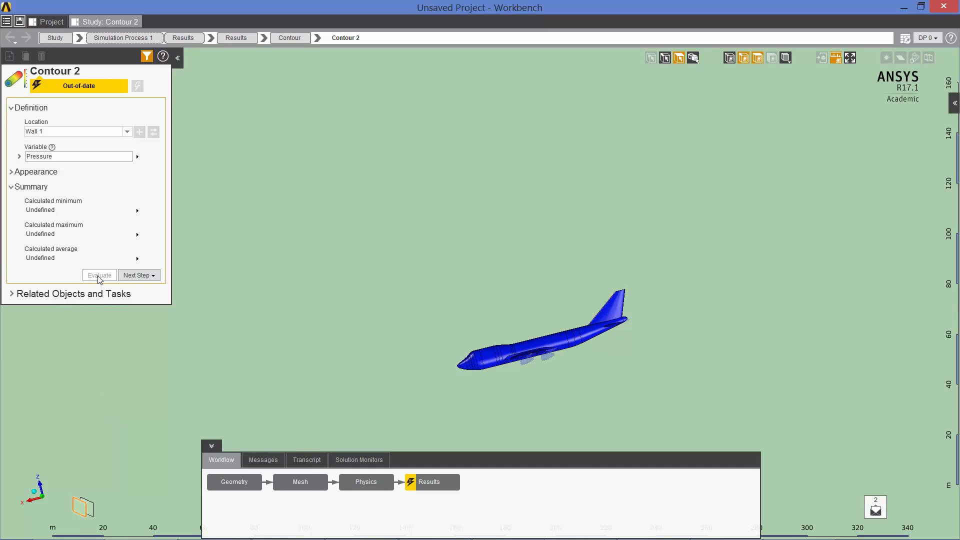
click(99, 275)
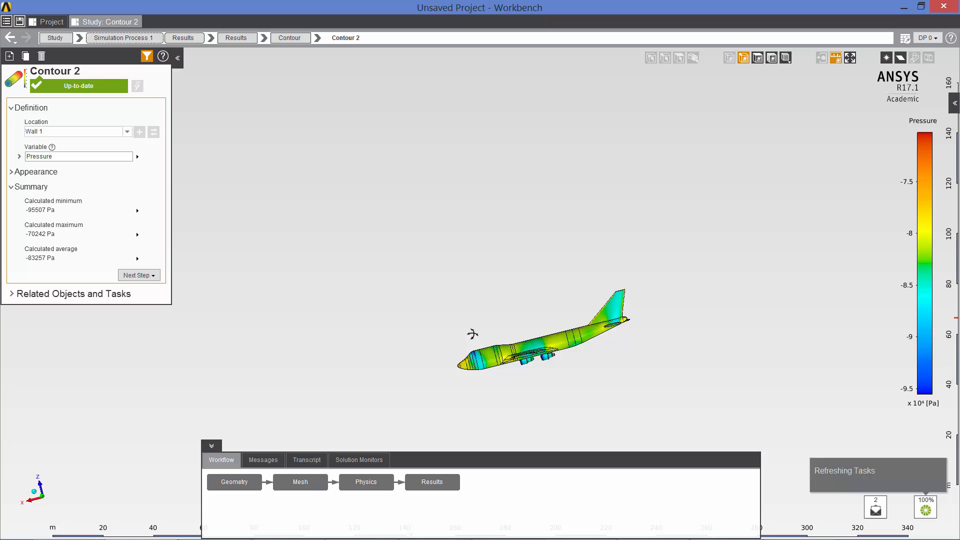